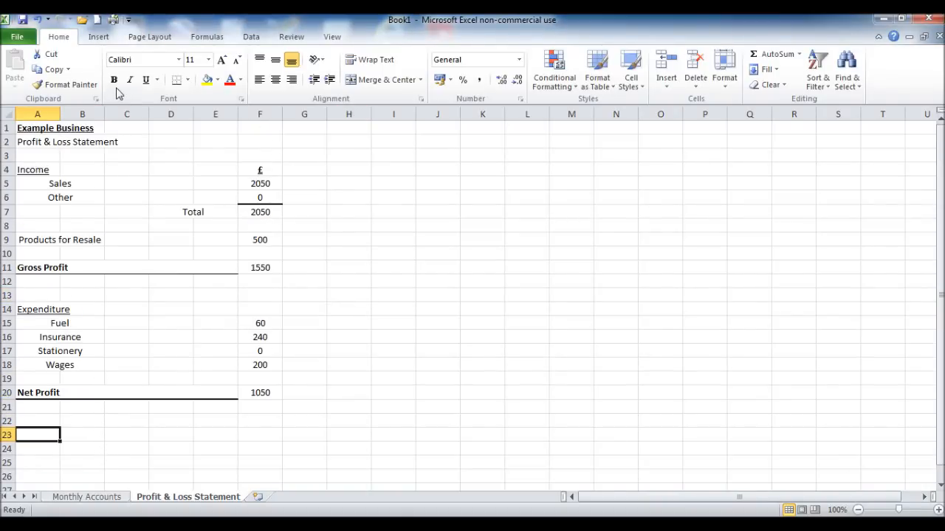
# Enter a bold, underlined 'Example Business' in A23 and 'Balance Sheet' in A24
pyautogui.write('E')
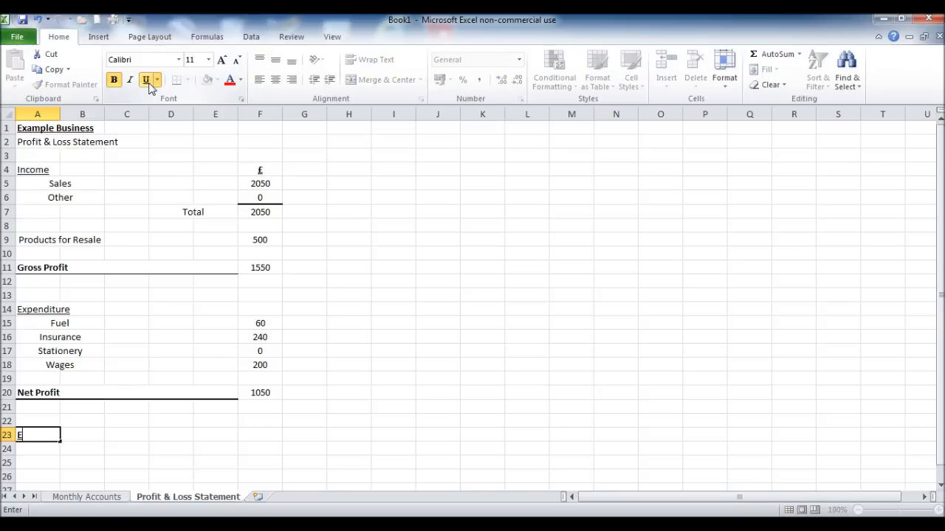
pyautogui.write('Example Business')
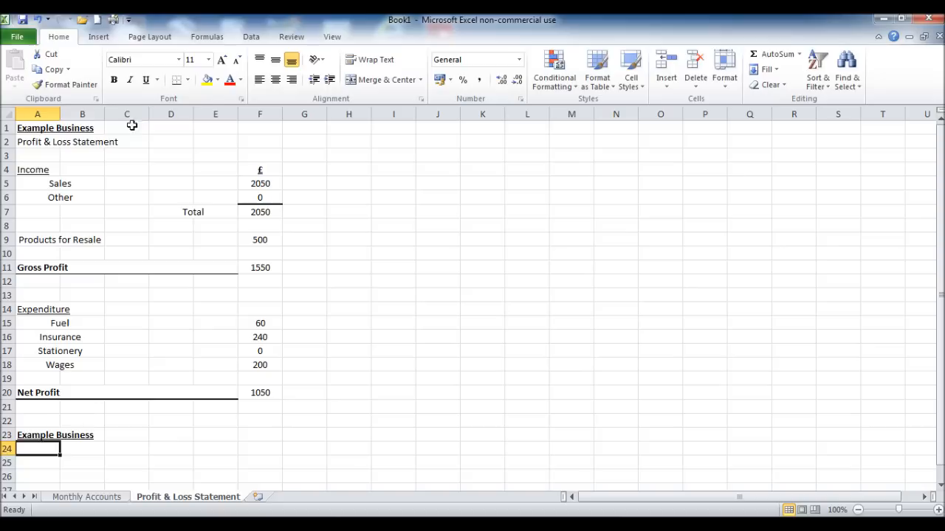
pyautogui.write('Balance Sheet')
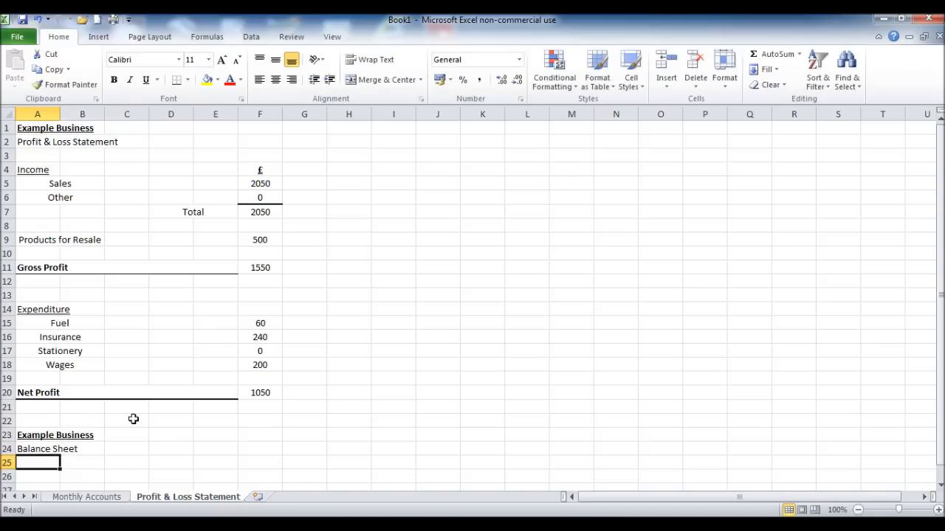
pyautogui.scroll(-3)
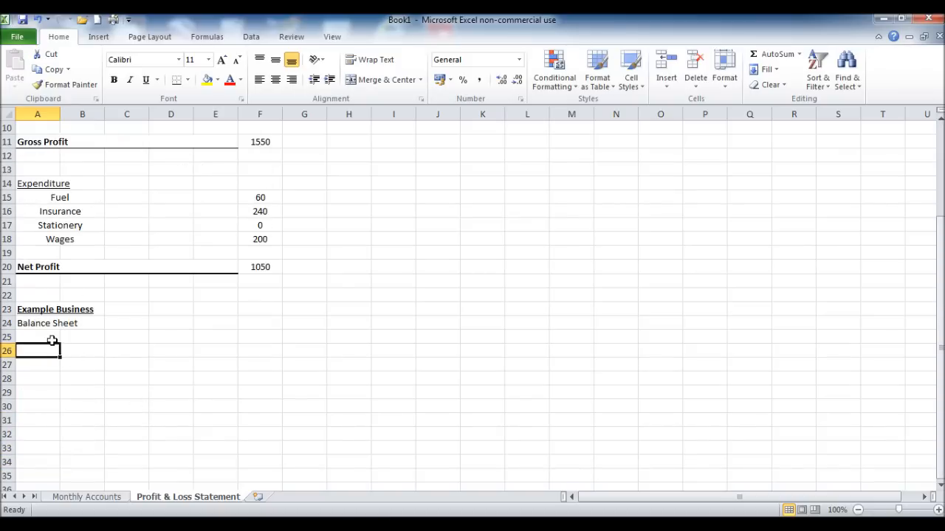
# Review the Monthly Accounts sheet columns, then return to the Profit & Loss Statement
pyautogui.click(86, 497)
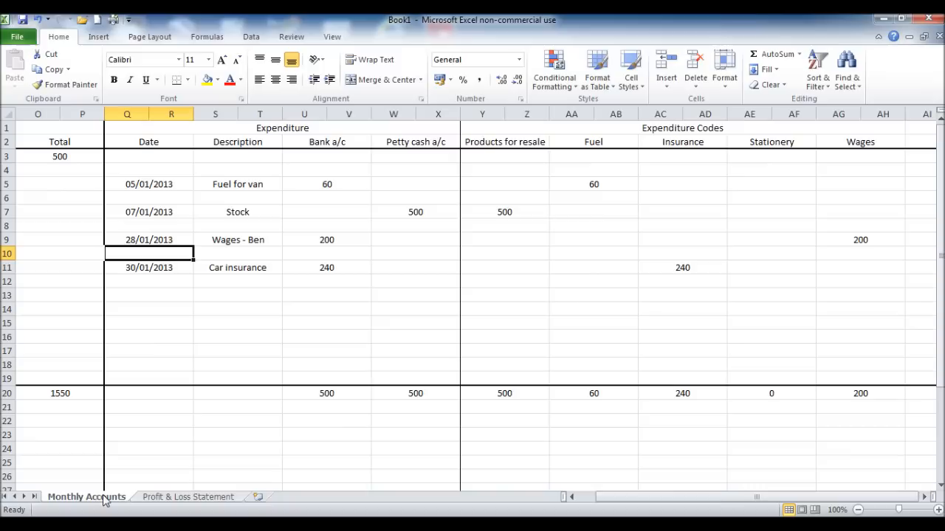
pyautogui.hscroll(-3)
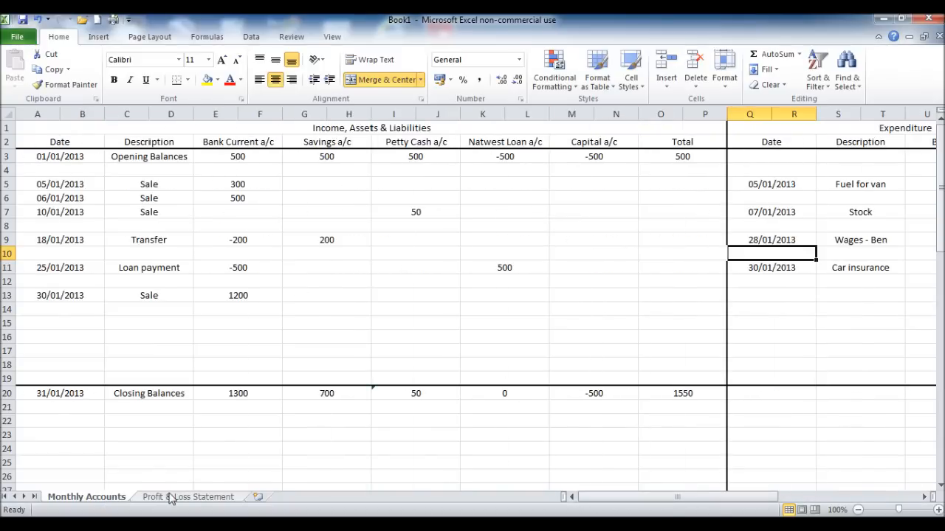
pyautogui.click(188, 497)
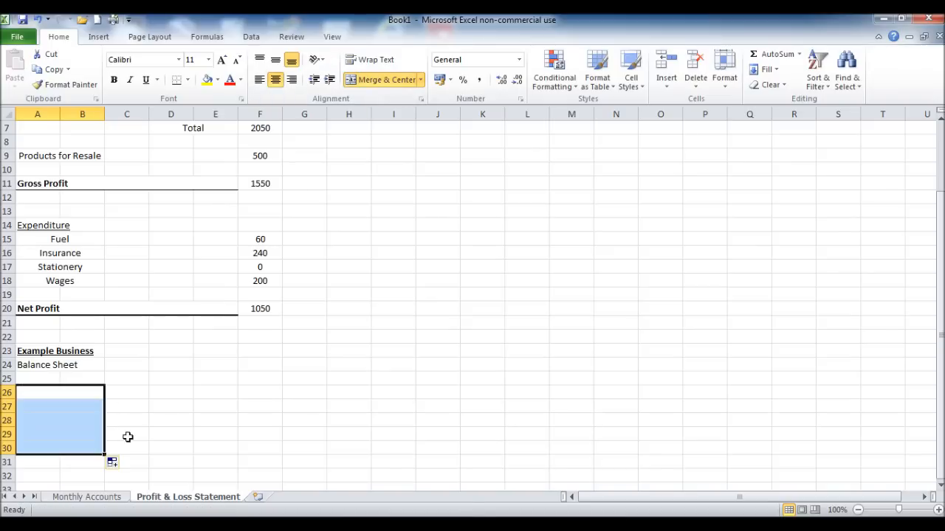
# Enter the Bank Current a/c, Savings a/c and Petty Cash labels in A26:A28
pyautogui.click(127, 420)
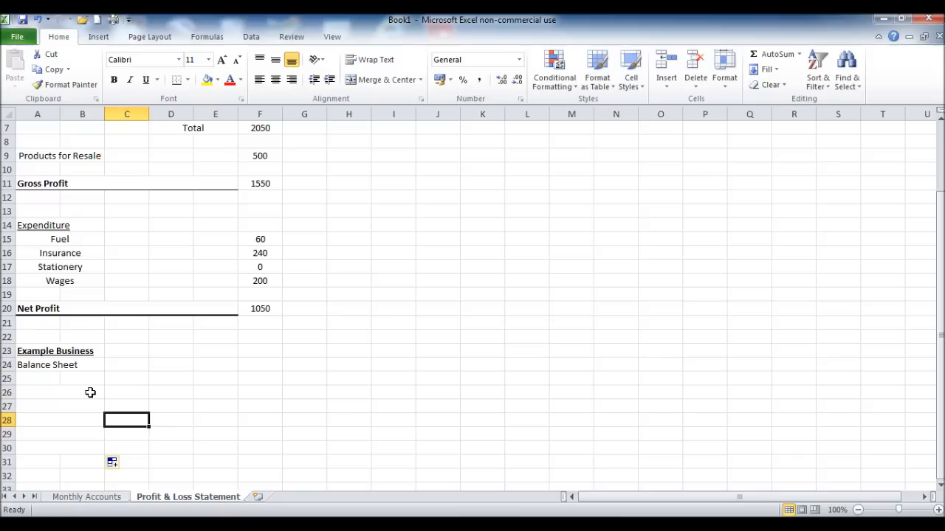
pyautogui.write('Bank Current')
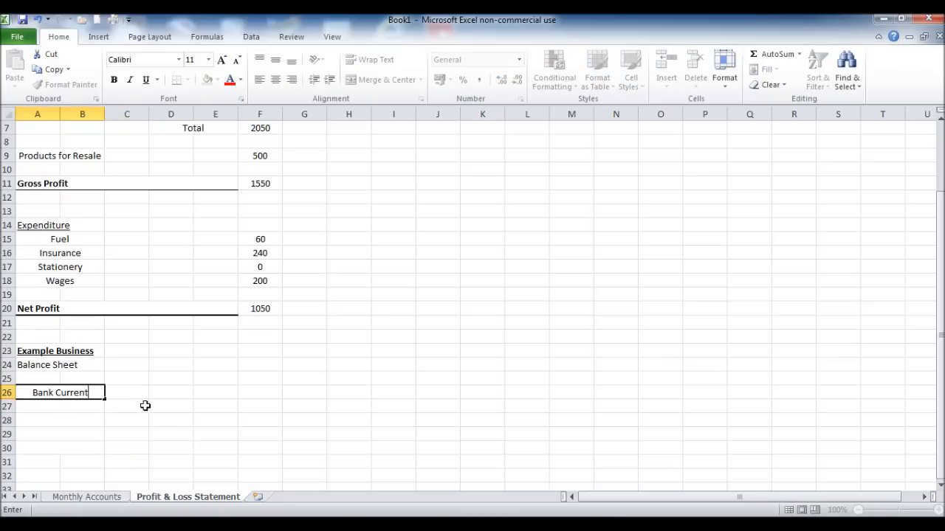
pyautogui.write('a')
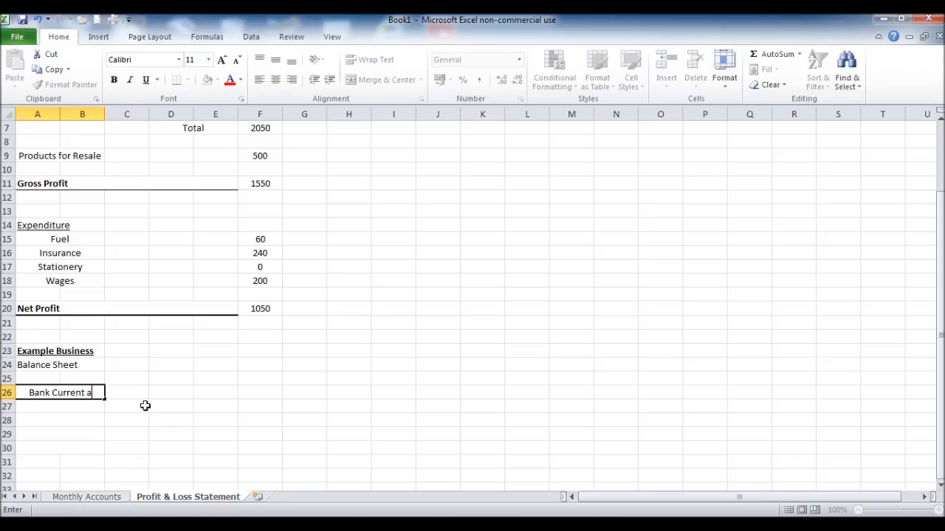
pyautogui.write('Savings a/c')
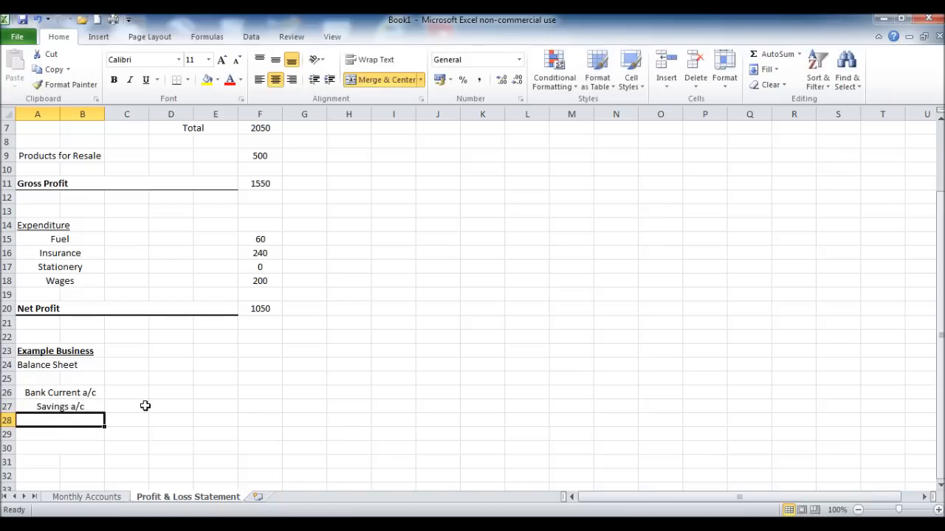
pyautogui.write('Petty')
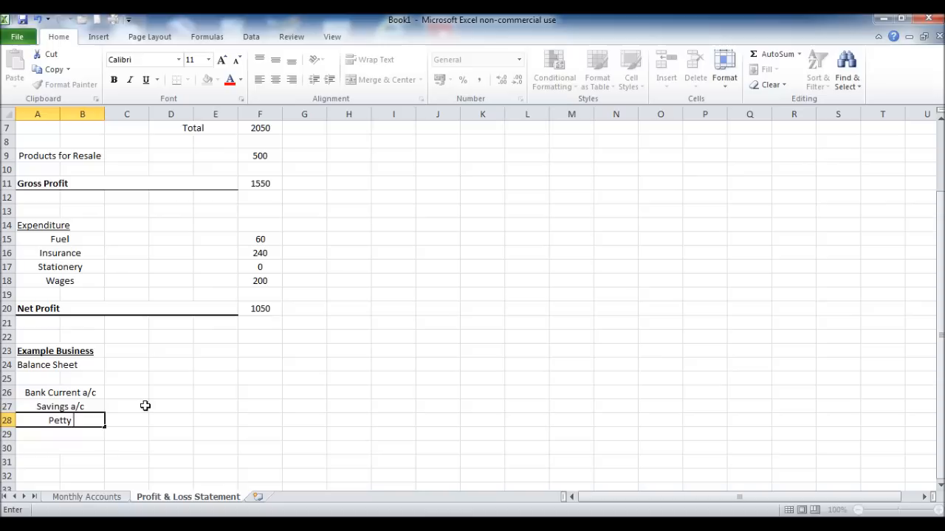
pyautogui.write('Cash')
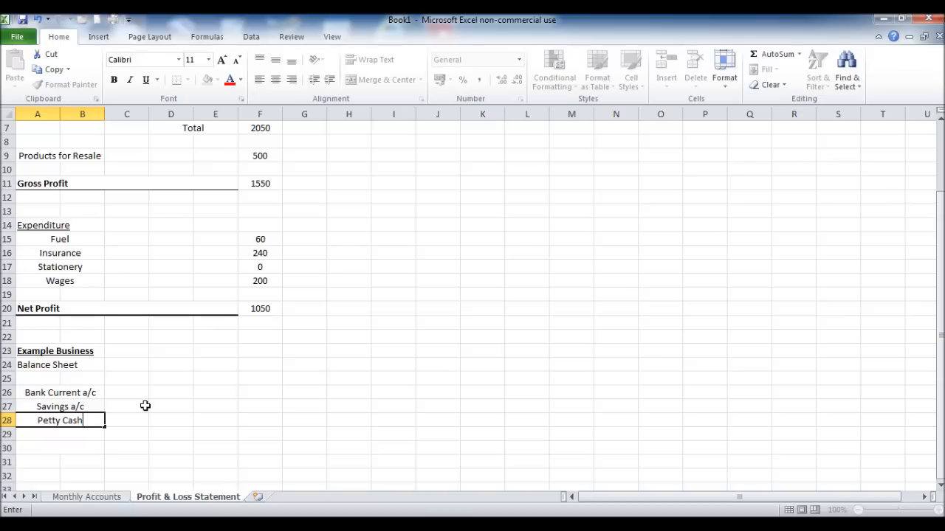
# Add the Natwest Loan and Capital a/c labels in A29:A30
pyautogui.write('Nat')
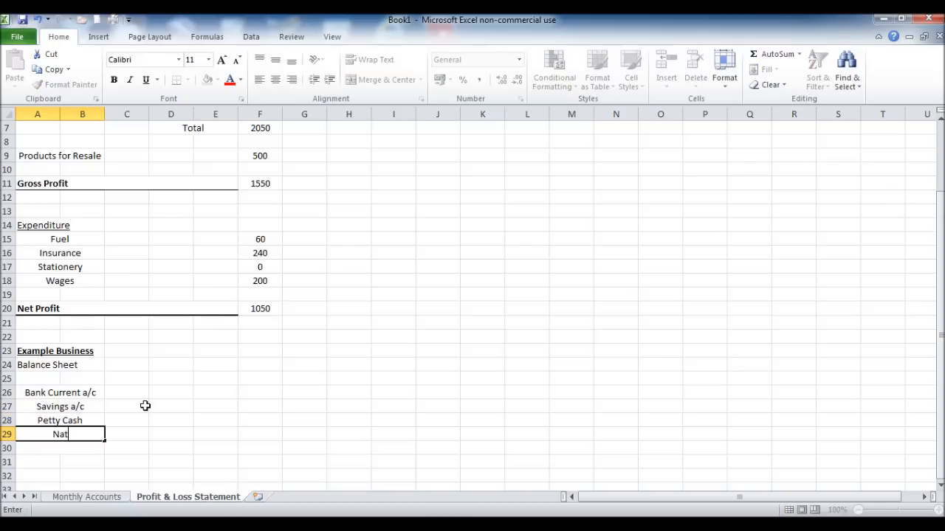
pyautogui.write('west Loan')
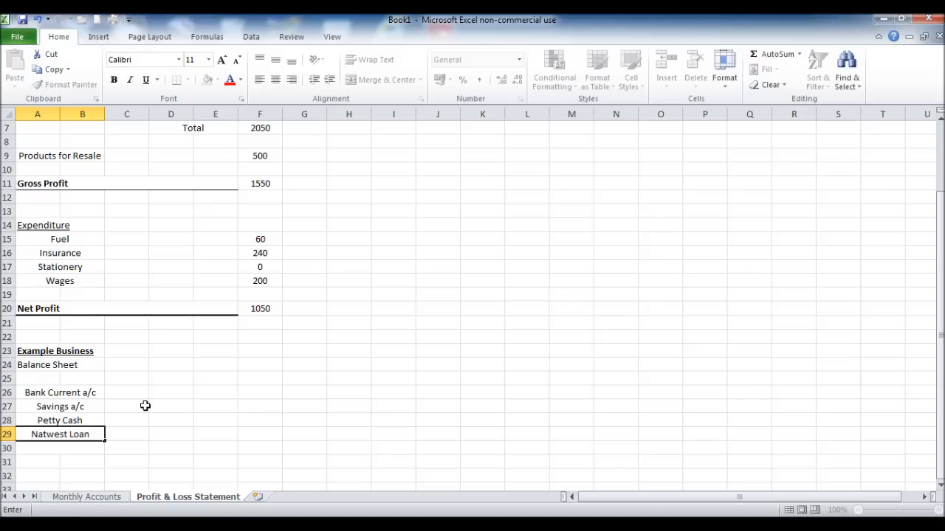
pyautogui.click(59, 448)
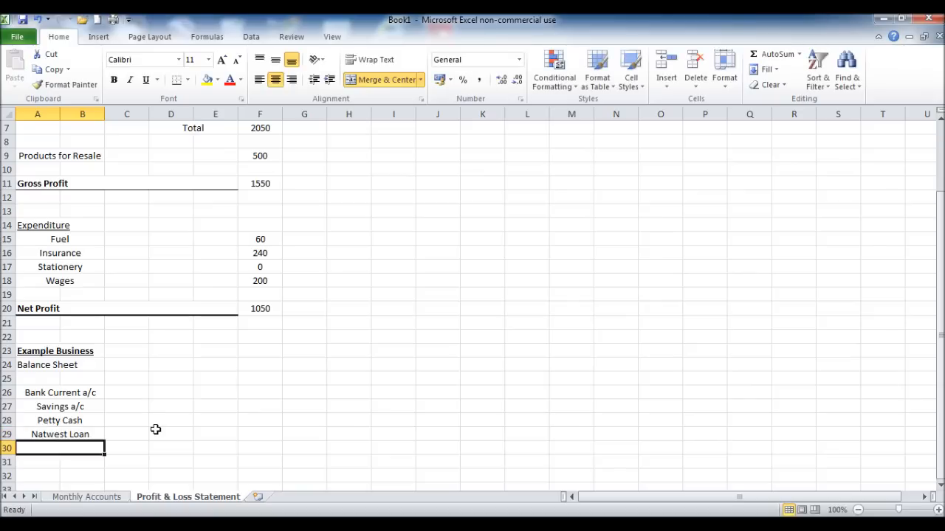
pyautogui.write('Capital a')
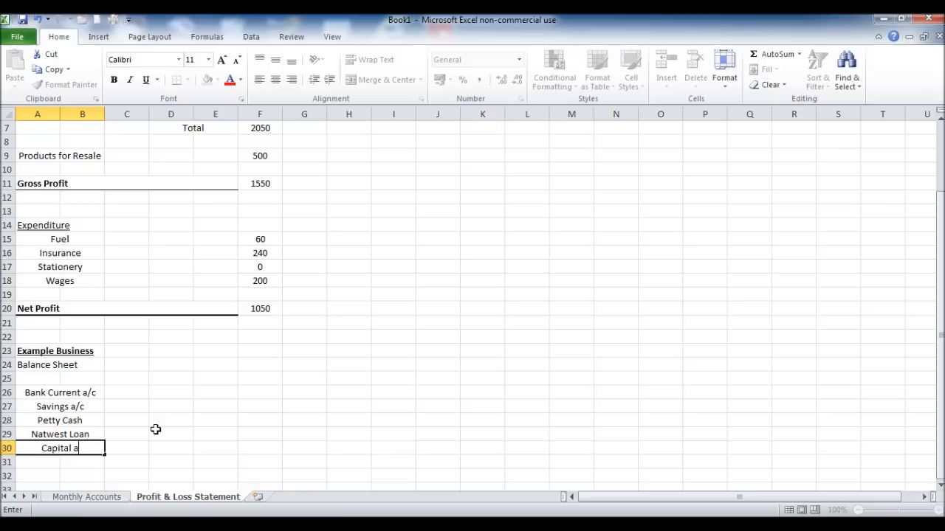
pyautogui.write('/c')
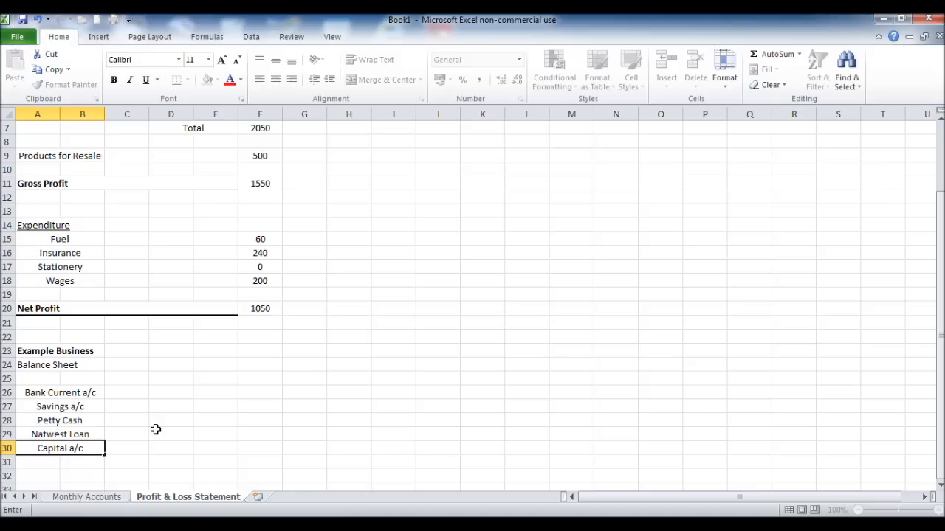
pyautogui.click(60, 420)
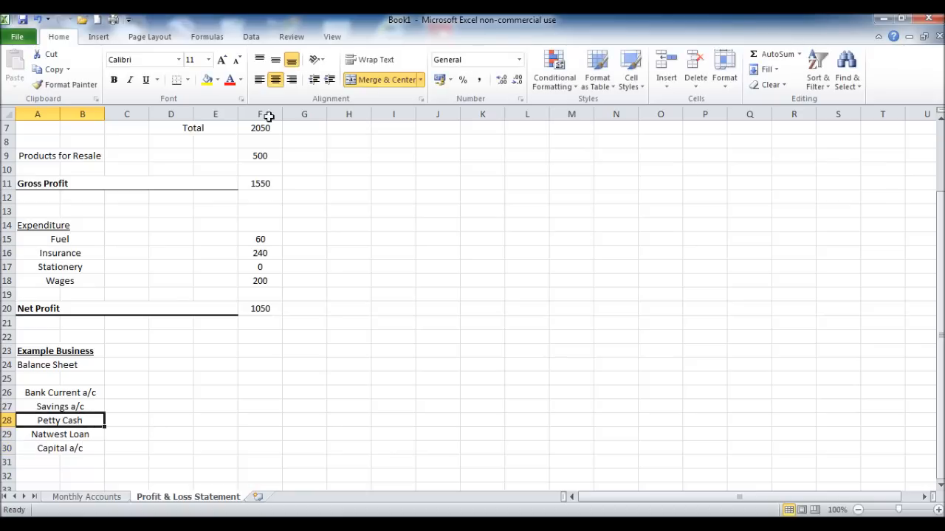
pyautogui.moveTo(156, 409)
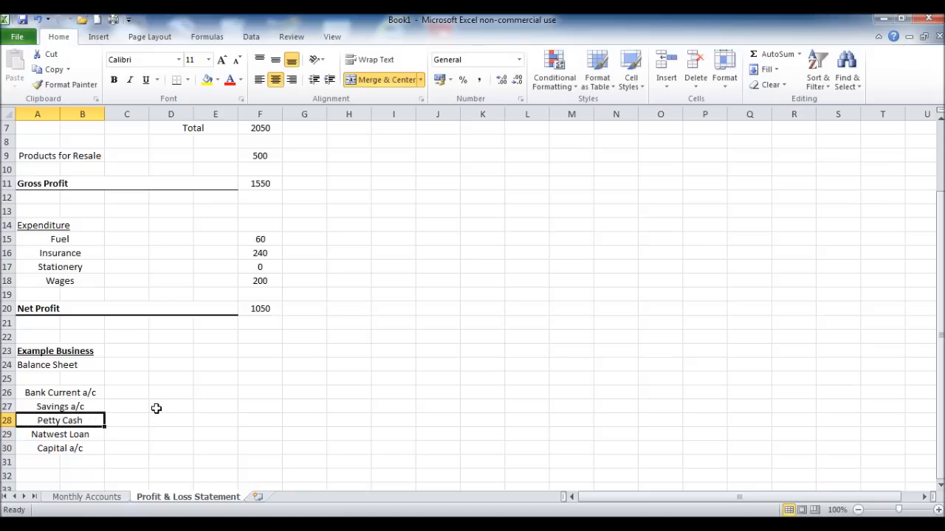
pyautogui.click(127, 379)
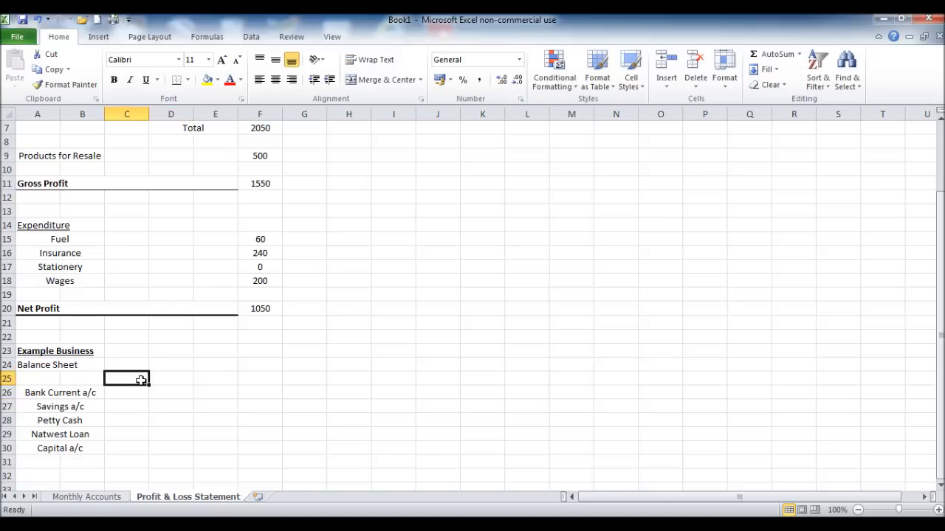
# Enter an underlined £ heading in C25 above the C26:C30 value cells
pyautogui.write('£')
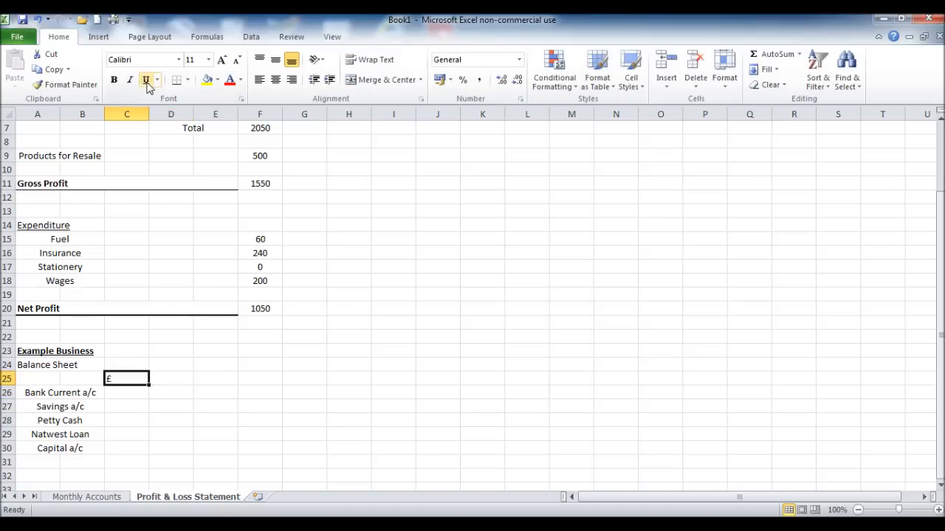
pyautogui.click(145, 80)
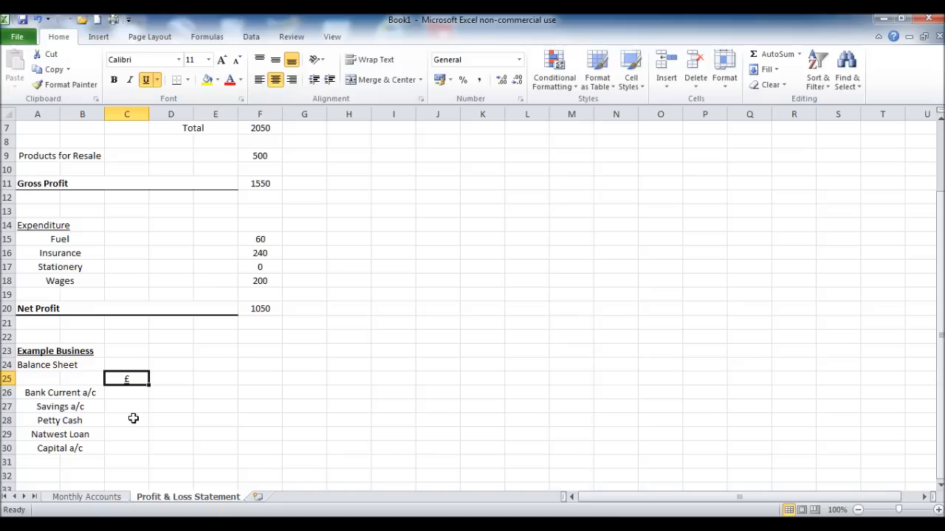
pyautogui.moveTo(126, 378); pyautogui.dragTo(126, 447)
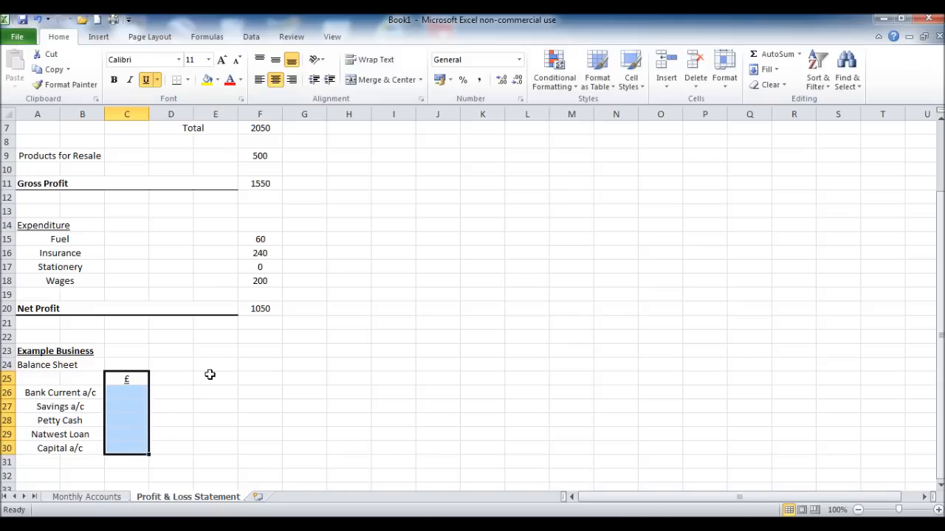
pyautogui.click(126, 378)
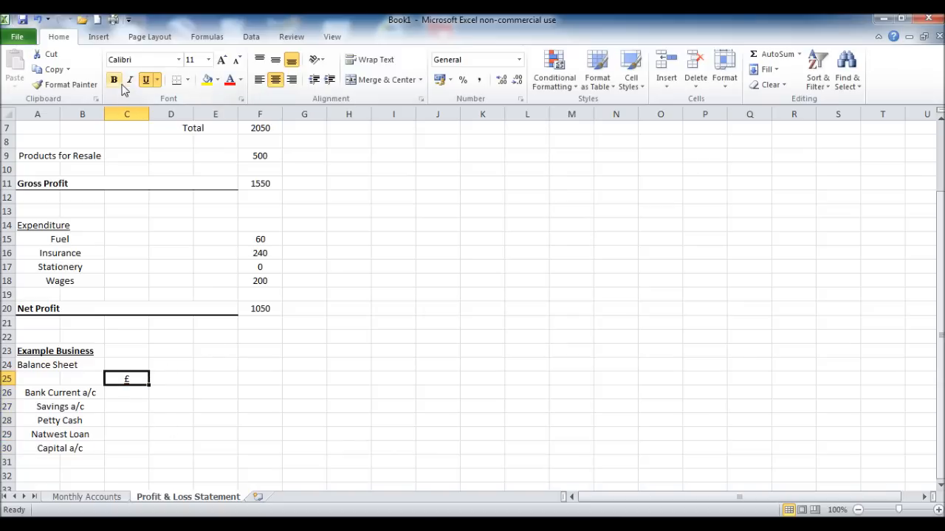
pyautogui.moveTo(126, 379); pyautogui.dragTo(126, 448)
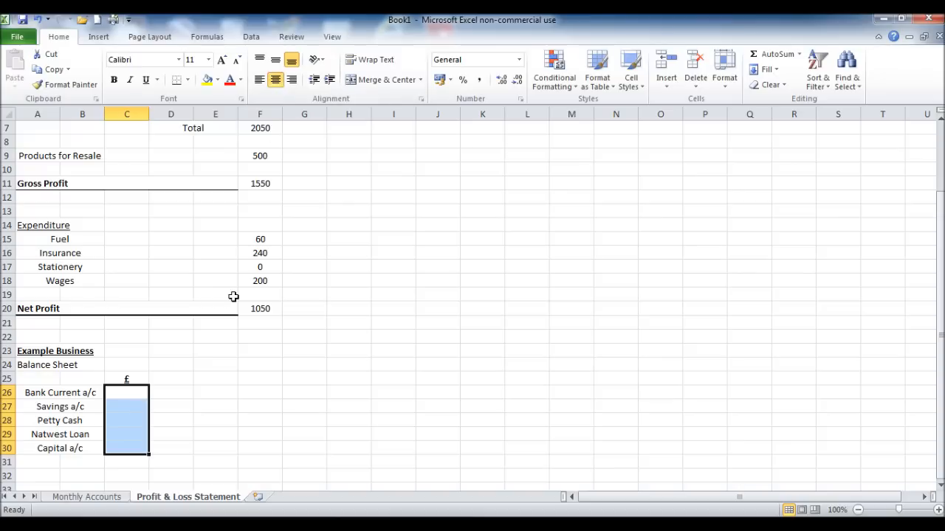
pyautogui.click(127, 392)
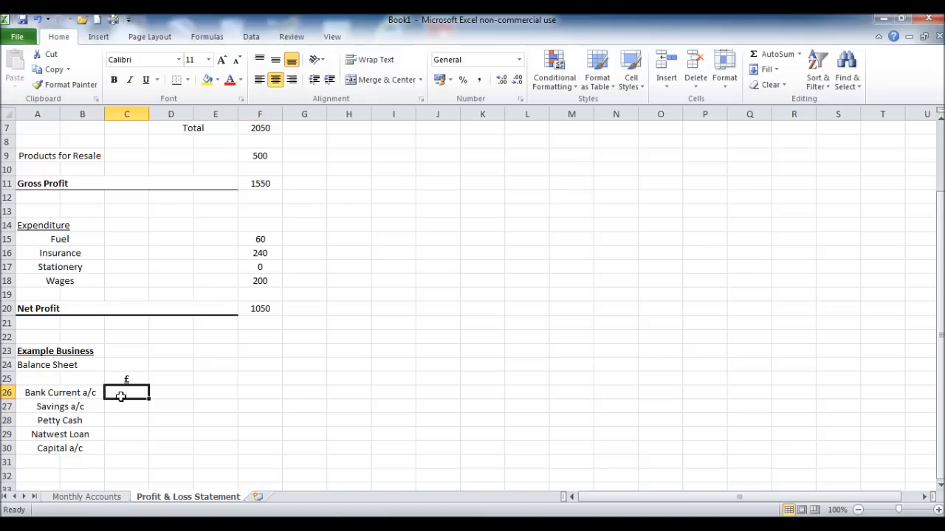
# Link C26:C30 to the Monthly Accounts row-20 closing balances, giving Bank Current 1300
pyautogui.click(87, 496)
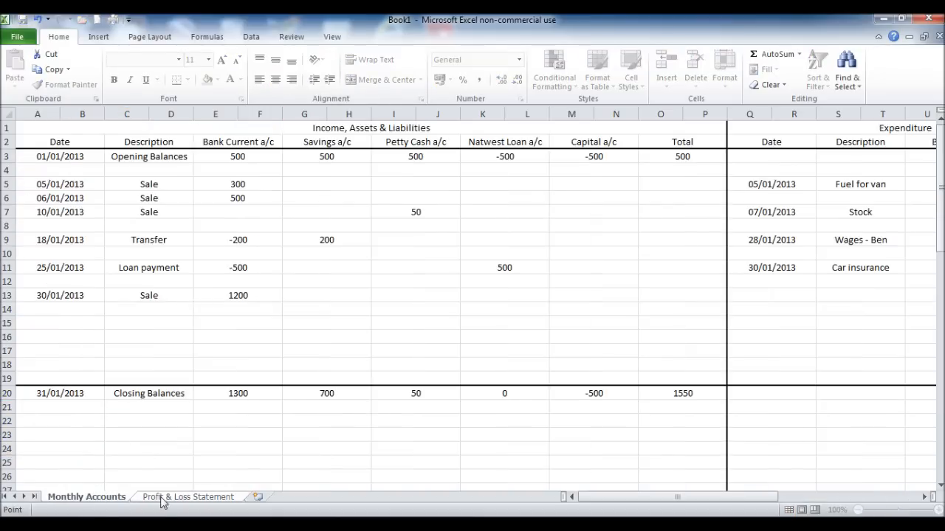
pyautogui.click(238, 392)
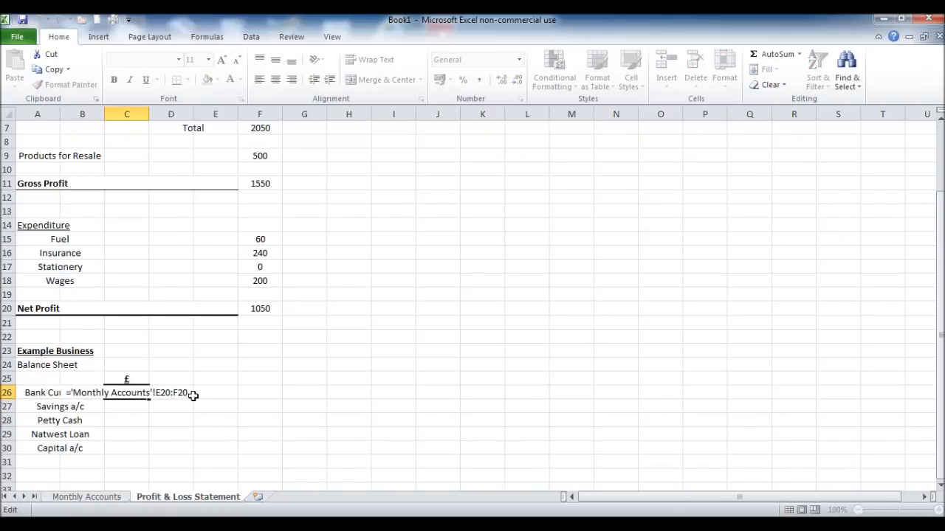
pyautogui.press('enter')
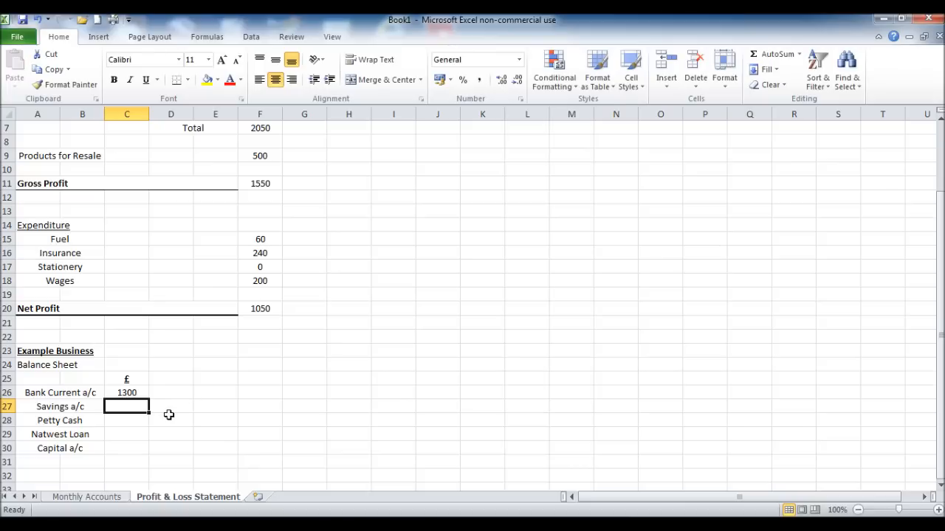
pyautogui.write('=')
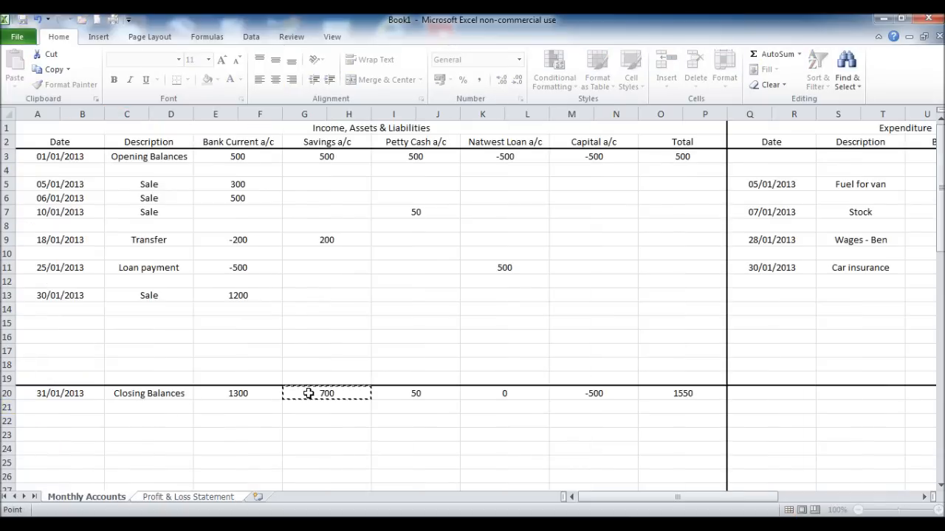
pyautogui.click(188, 496)
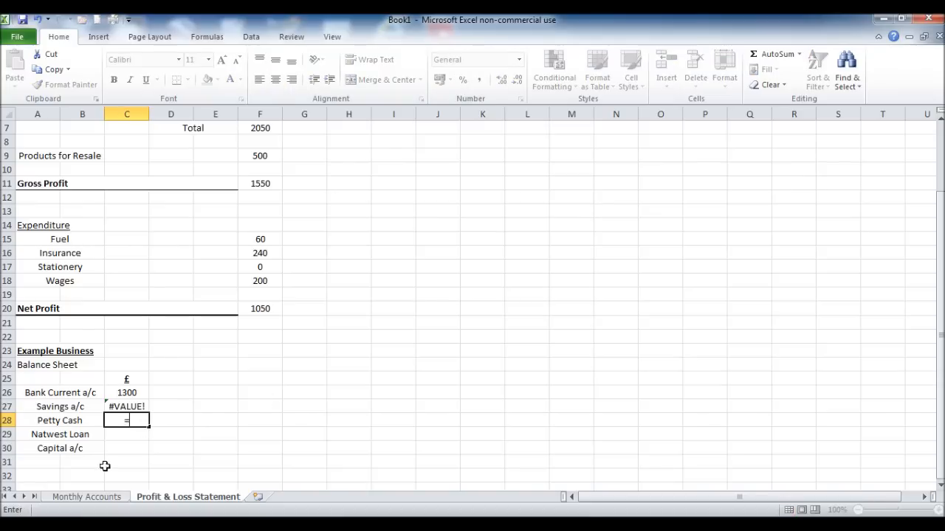
pyautogui.click(87, 496)
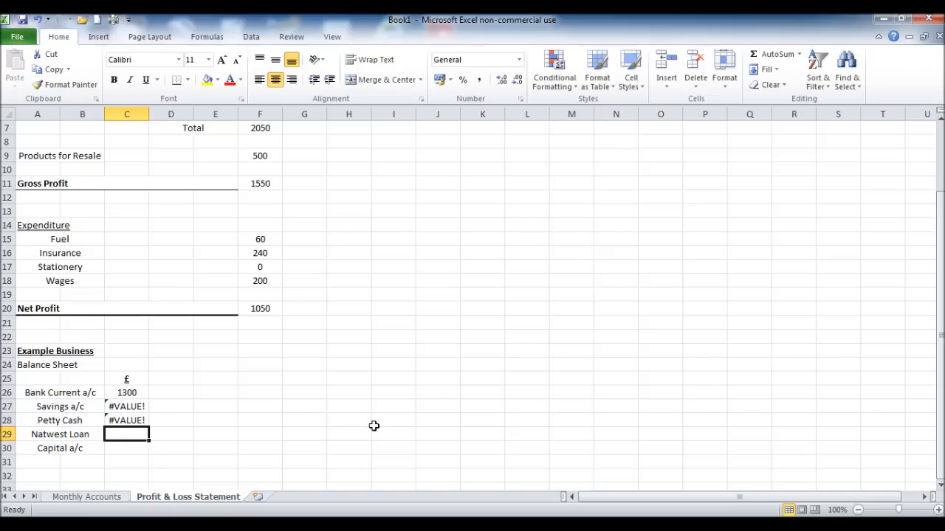
pyautogui.write('=')
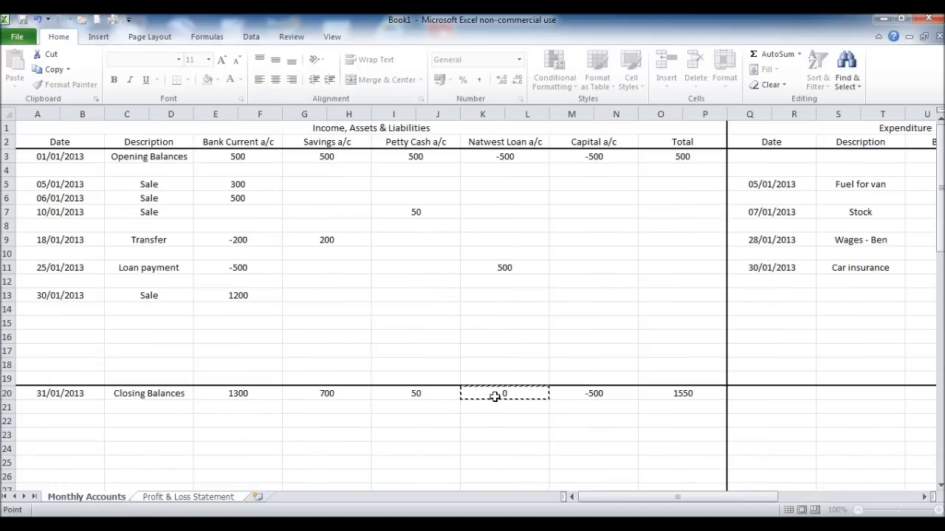
pyautogui.click(187, 496)
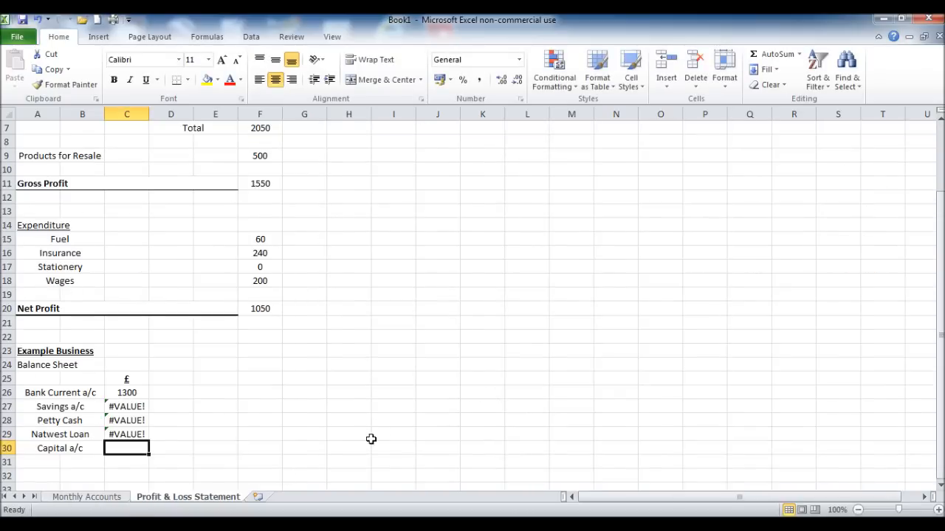
pyautogui.click(86, 496)
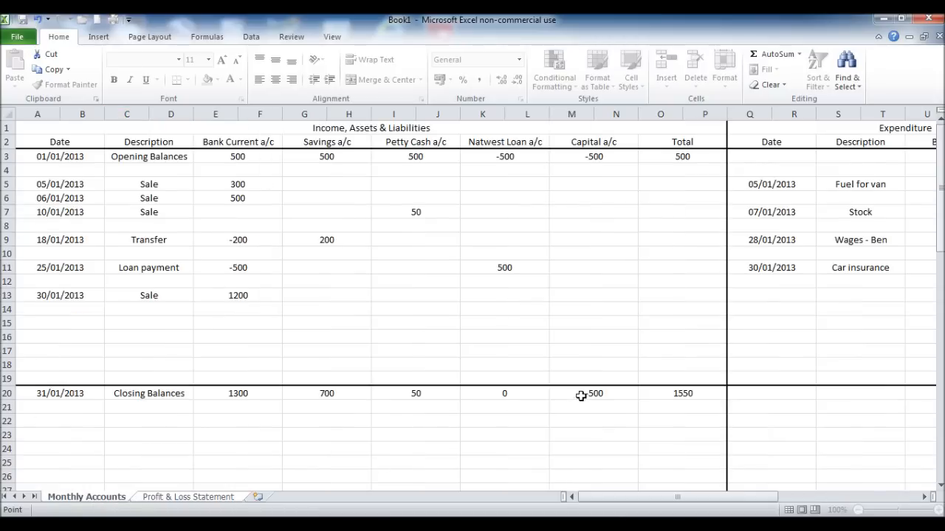
pyautogui.click(593, 392)
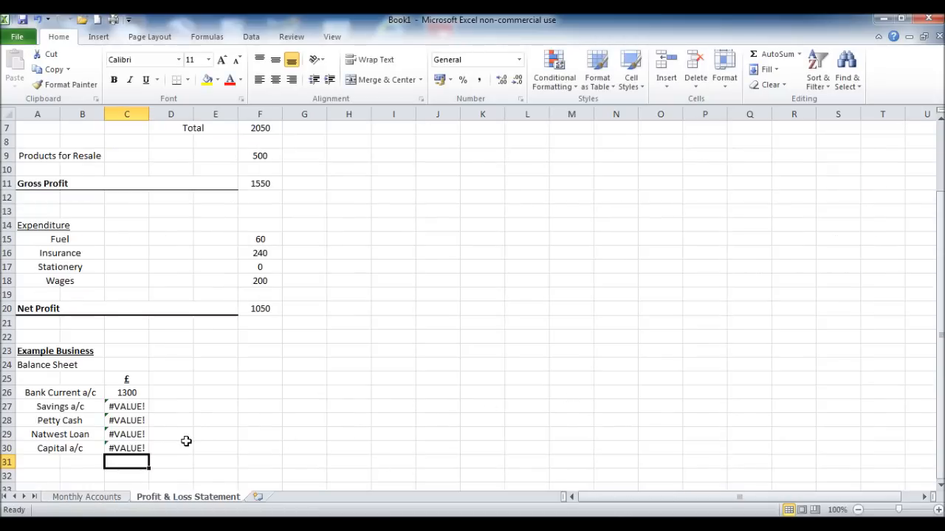
# Add a bottom border at C31 beneath the five account values
pyautogui.scroll(-3)
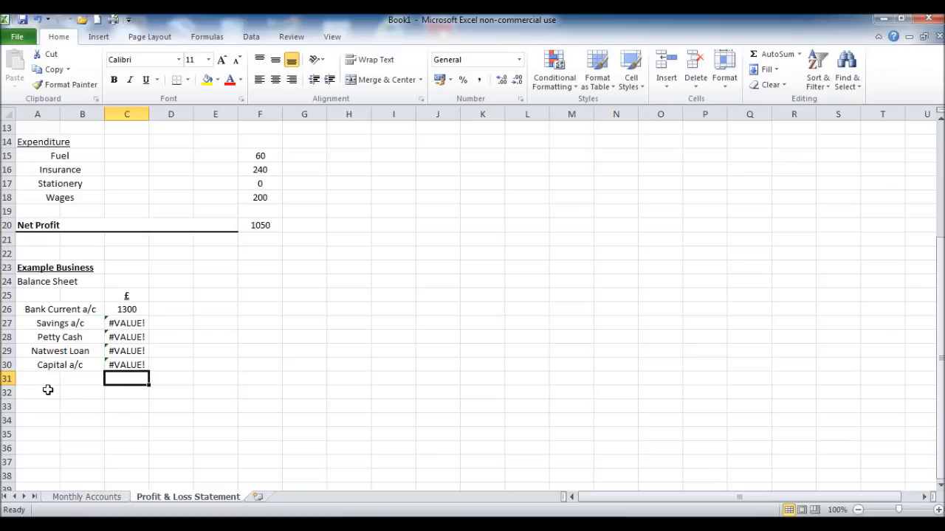
pyautogui.click(37, 392)
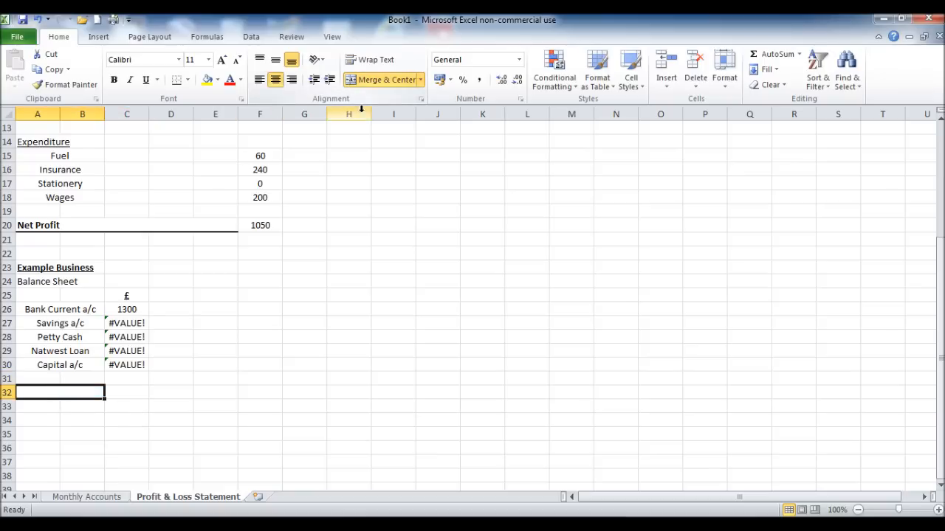
pyautogui.moveTo(195, 349)
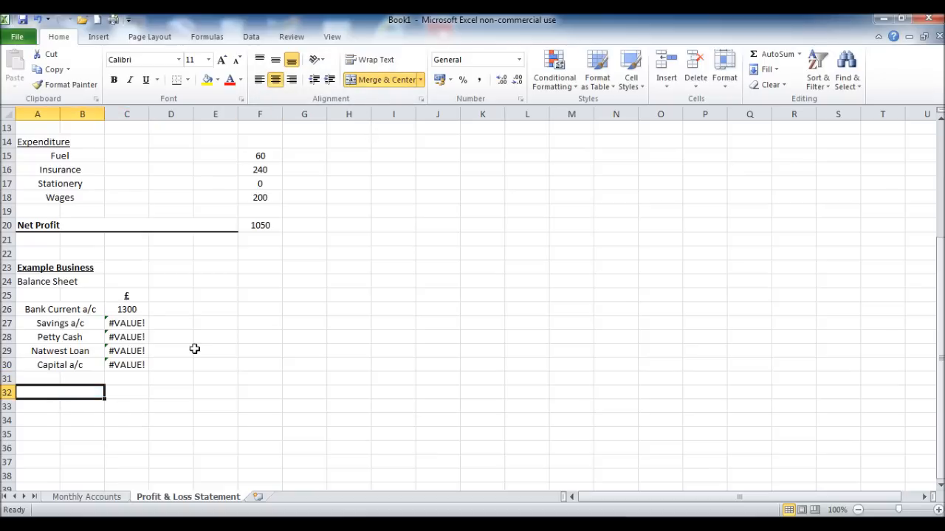
pyautogui.click(126, 392)
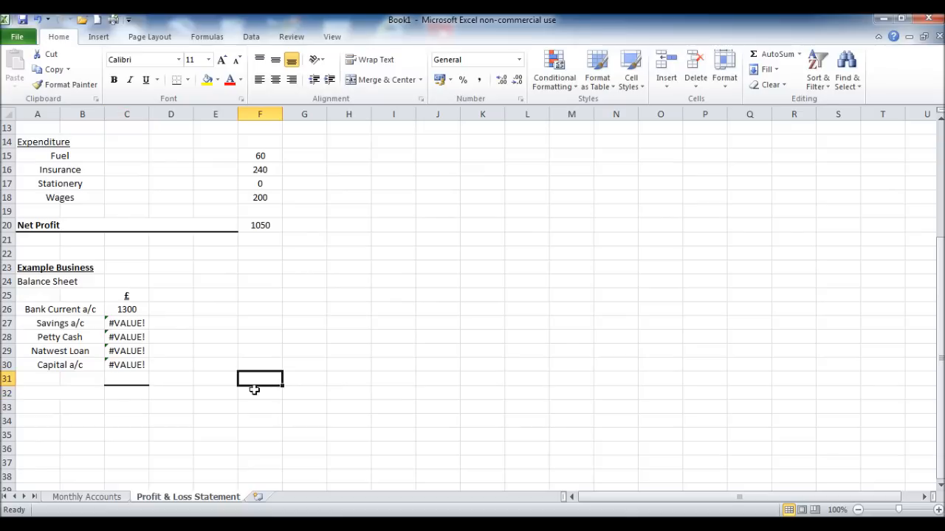
# Edit the #VALUE! links to single references like ='Monthly Accounts'!M20, showing 700, 50, 0, -500
pyautogui.doubleClick(126, 322)
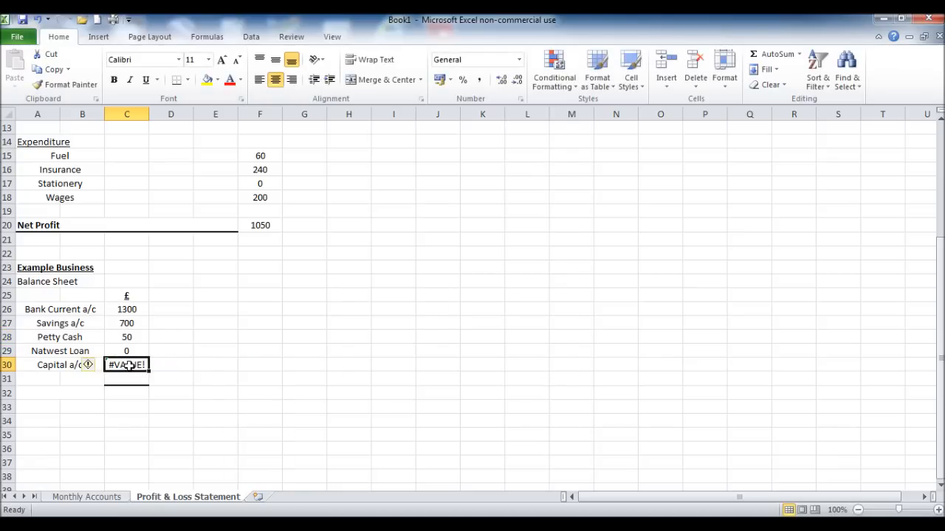
pyautogui.write("='Monthly Accounts'!M20")
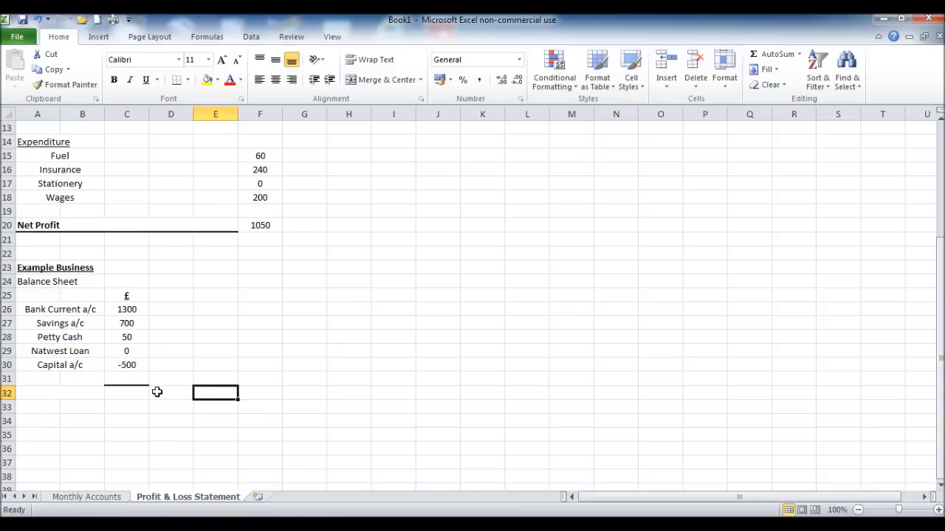
pyautogui.click(126, 392)
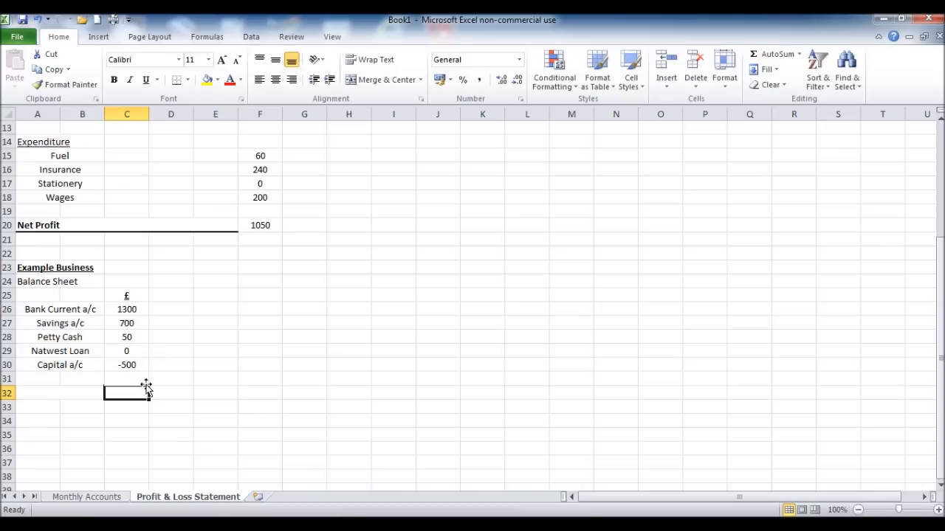
pyautogui.write('=sum')
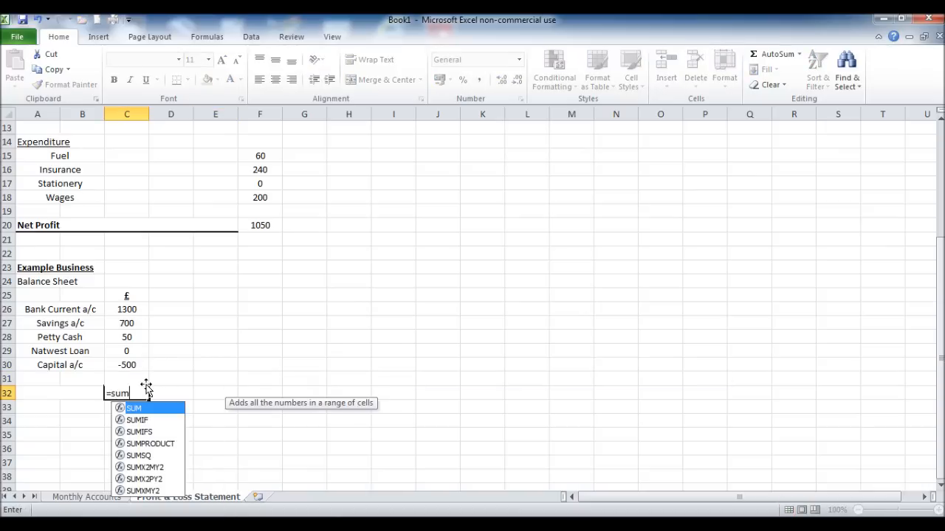
pyautogui.write('(')
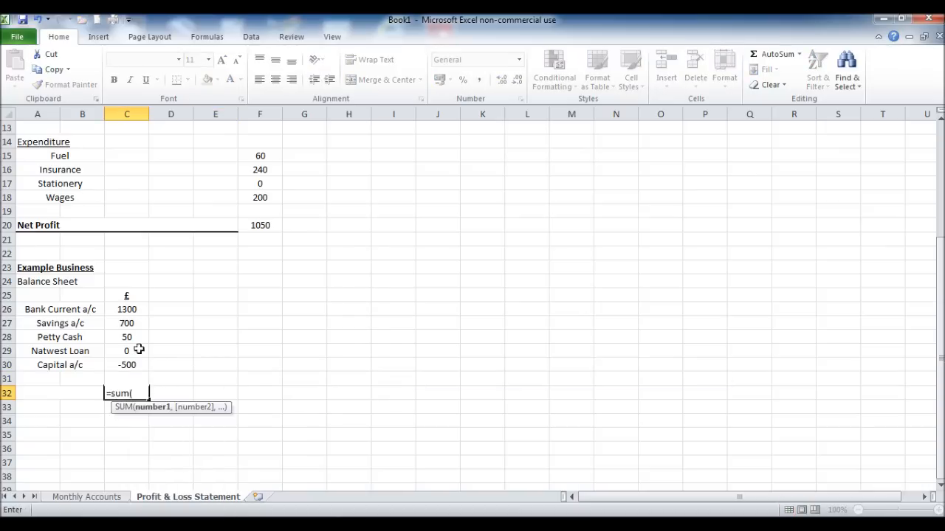
pyautogui.moveTo(127, 309); pyautogui.dragTo(126, 365)
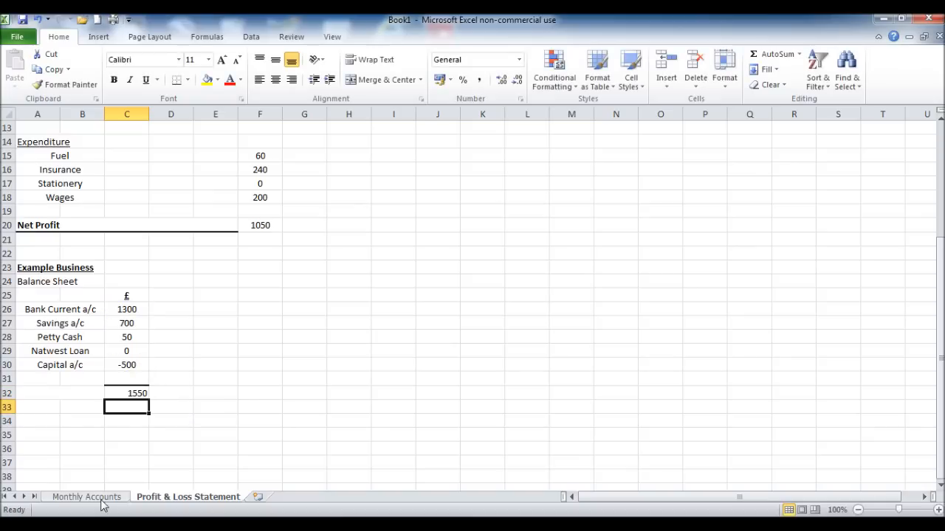
pyautogui.click(86, 497)
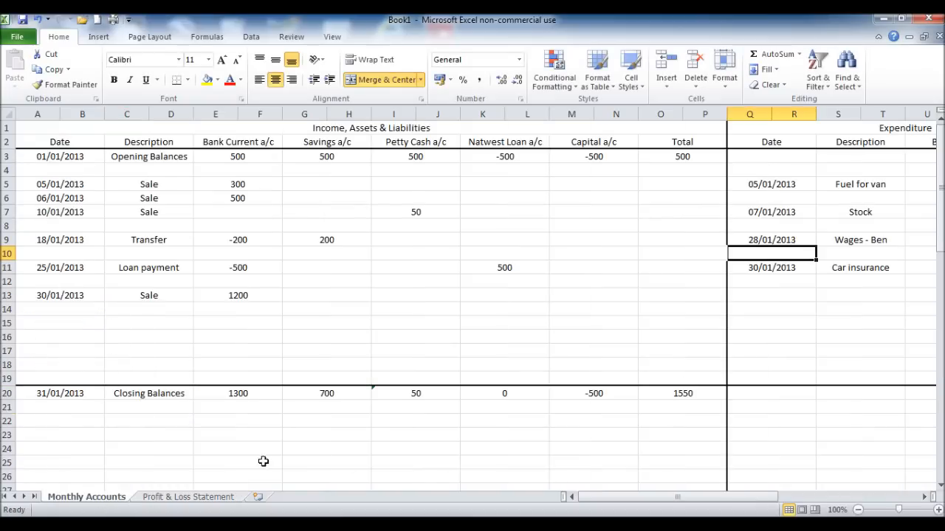
pyautogui.click(188, 497)
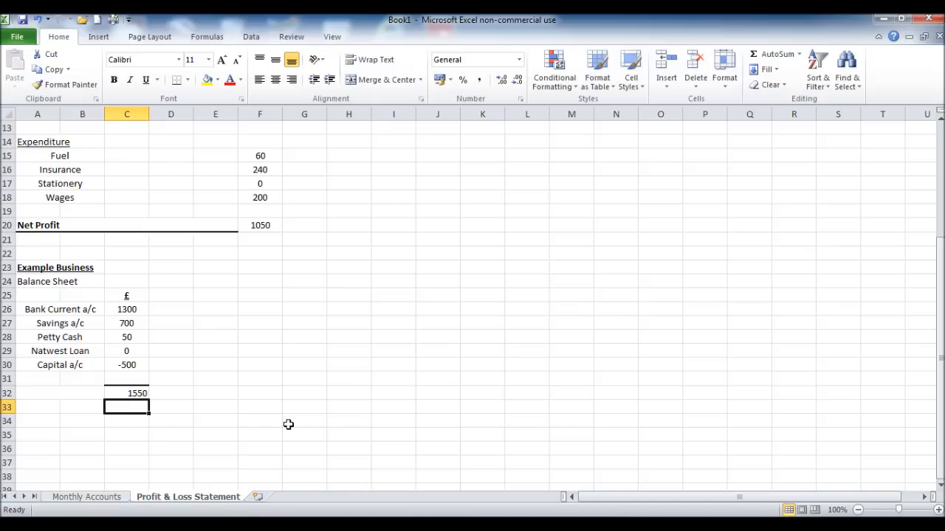
pyautogui.moveTo(287, 422)
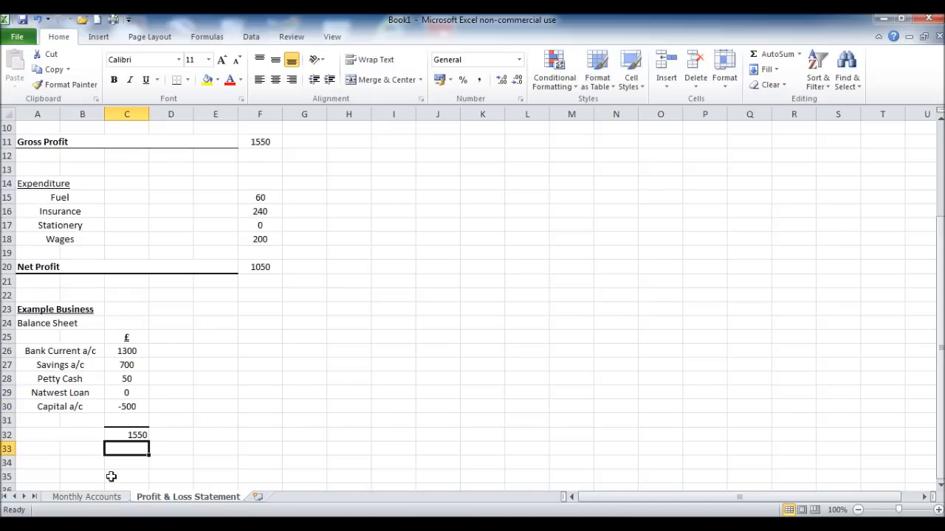
pyautogui.click(86, 497)
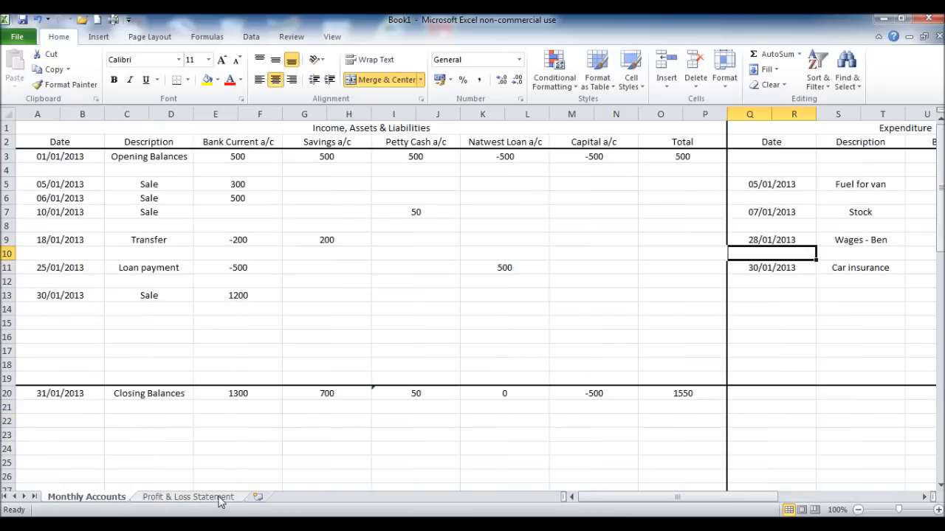
pyautogui.click(187, 497)
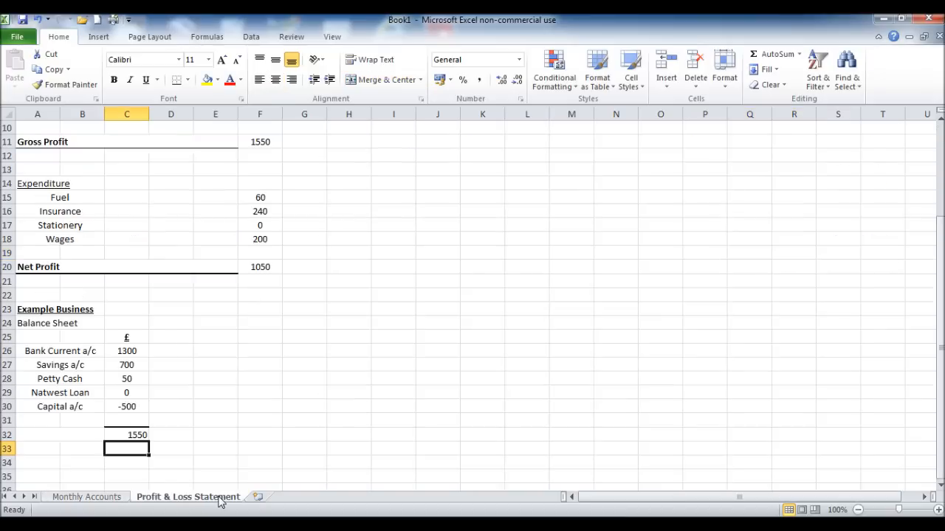
pyautogui.moveTo(239, 451)
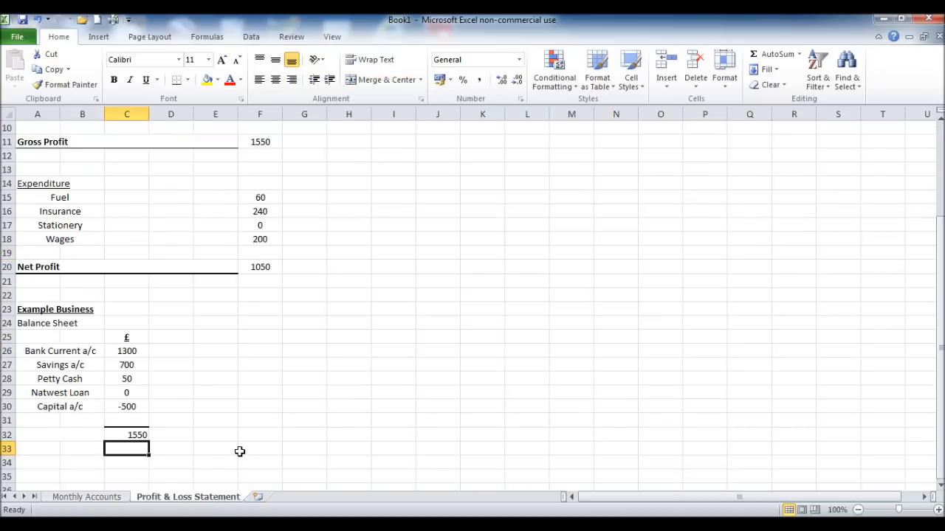
pyautogui.moveTo(213, 353)
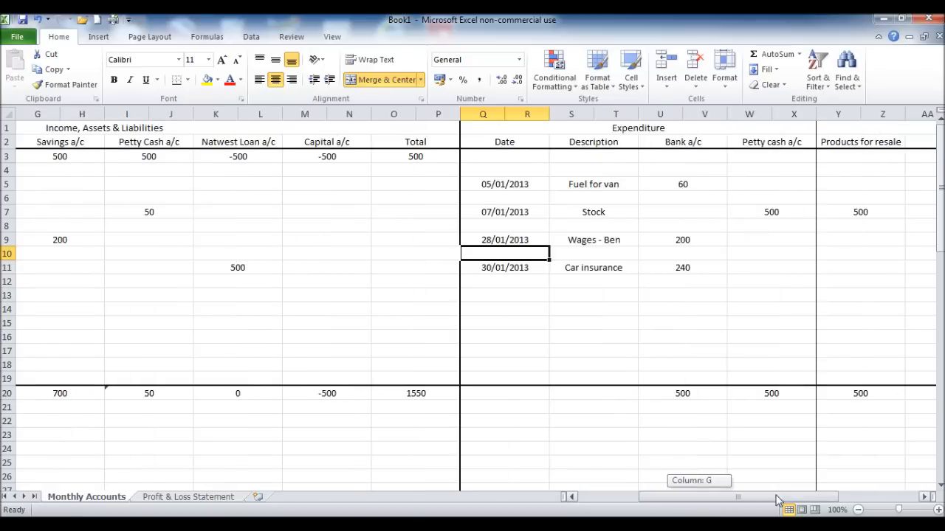
pyautogui.hscroll(3)
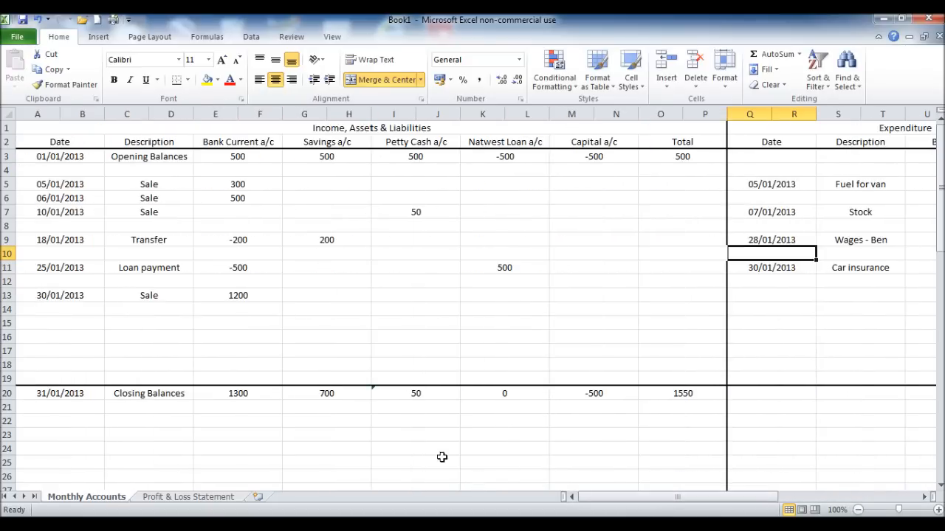
pyautogui.click(188, 497)
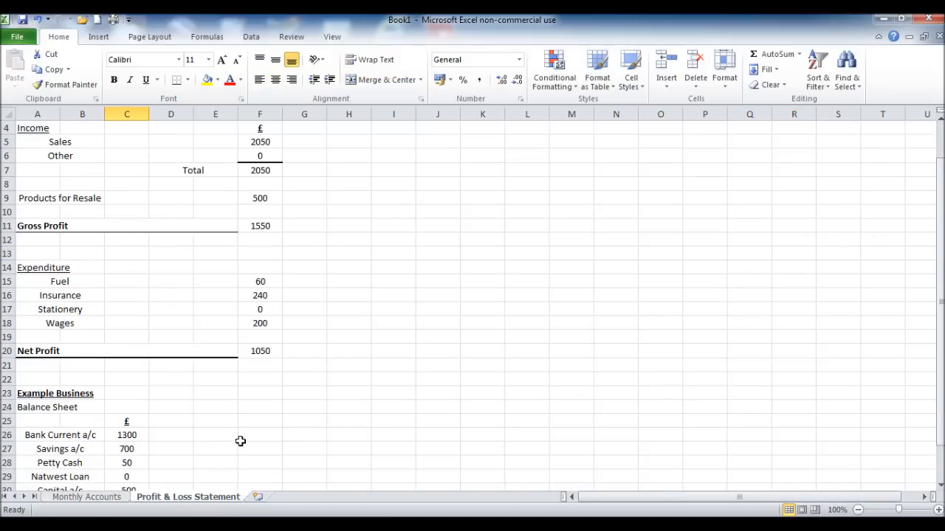
pyautogui.scroll(-3)
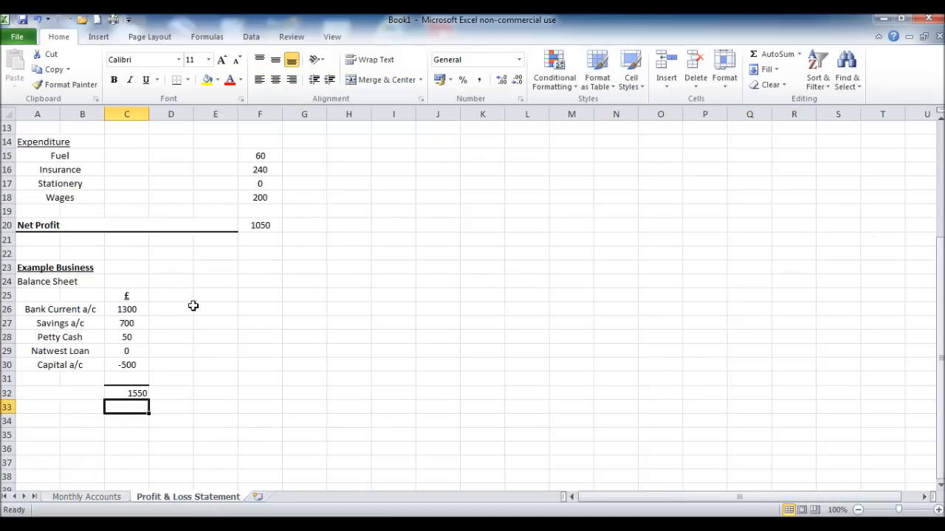
pyautogui.moveTo(202, 313)
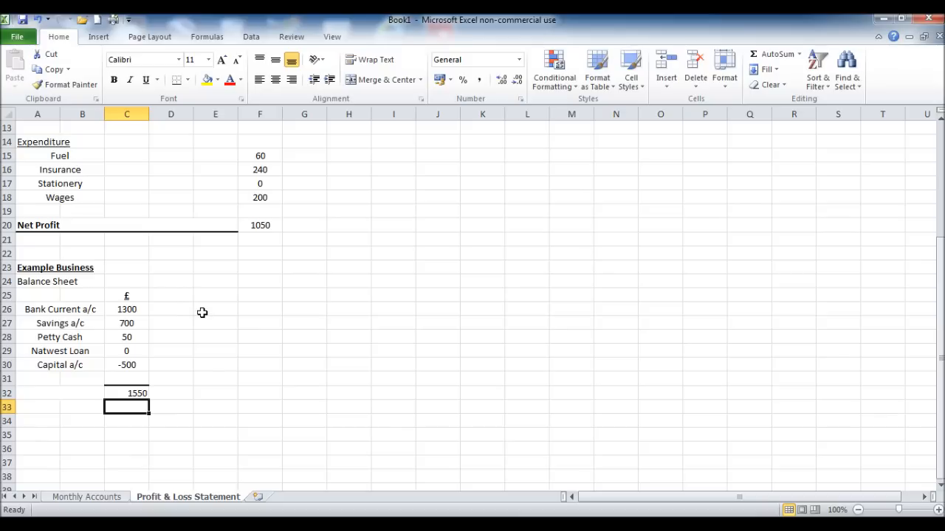
pyautogui.click(215, 308)
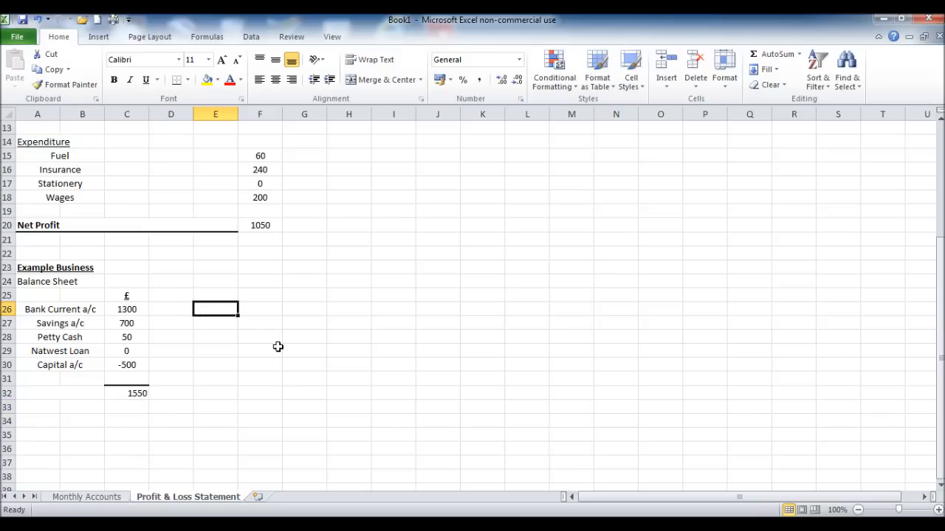
# Label E26 'C/F' and add a bottom border below the amount
pyautogui.write('C/')
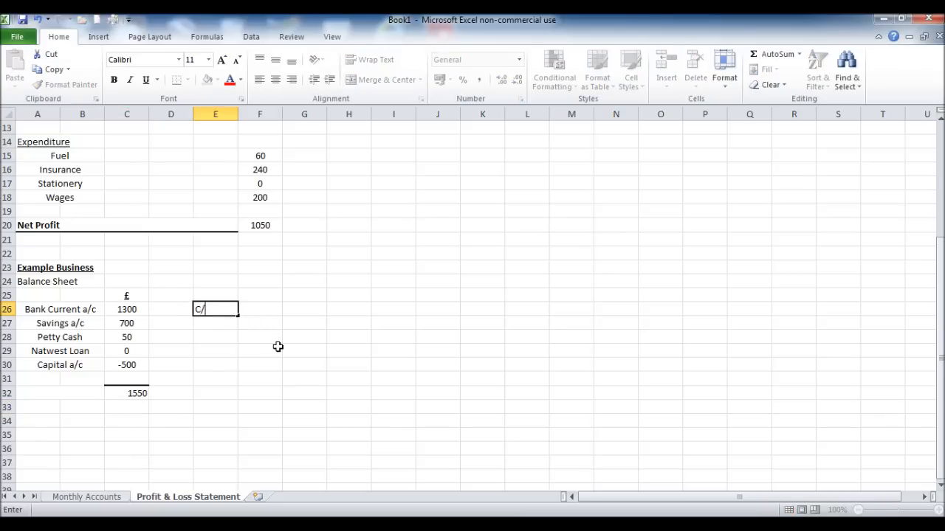
pyautogui.write('F')
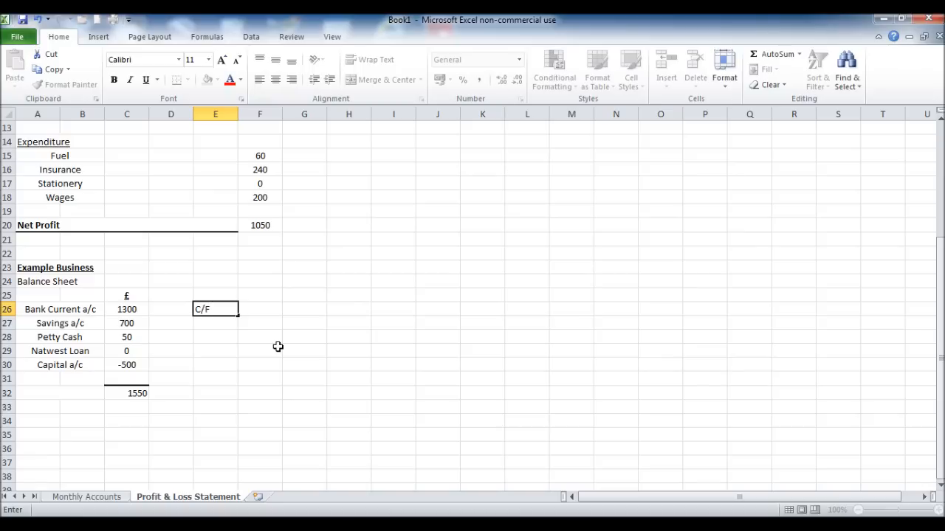
pyautogui.rightClick(260, 337)
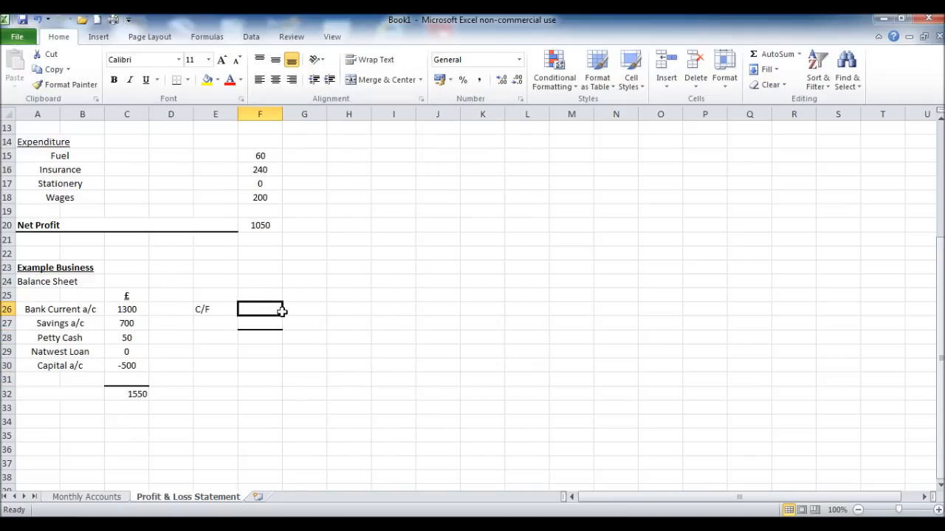
# Link F26 to the Monthly Accounts opening total of 500, with 1550 in F28
pyautogui.write('=')
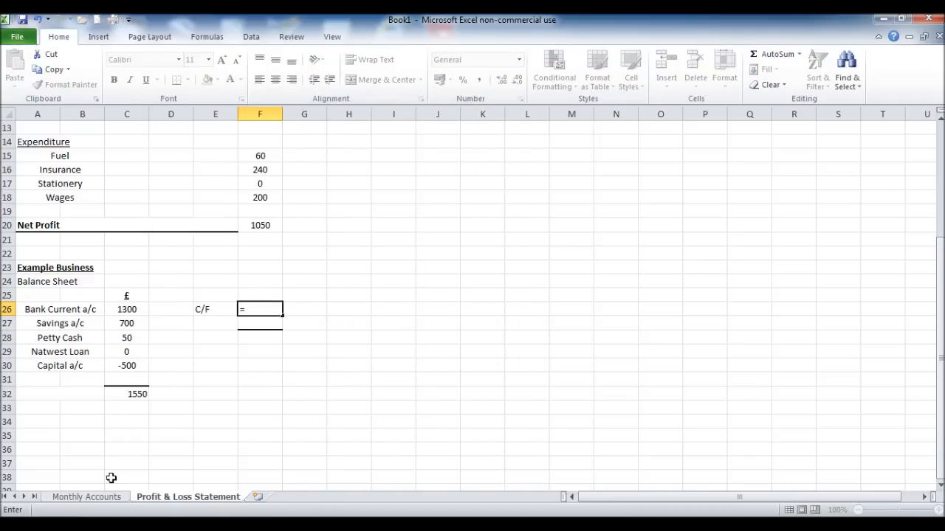
pyautogui.click(86, 497)
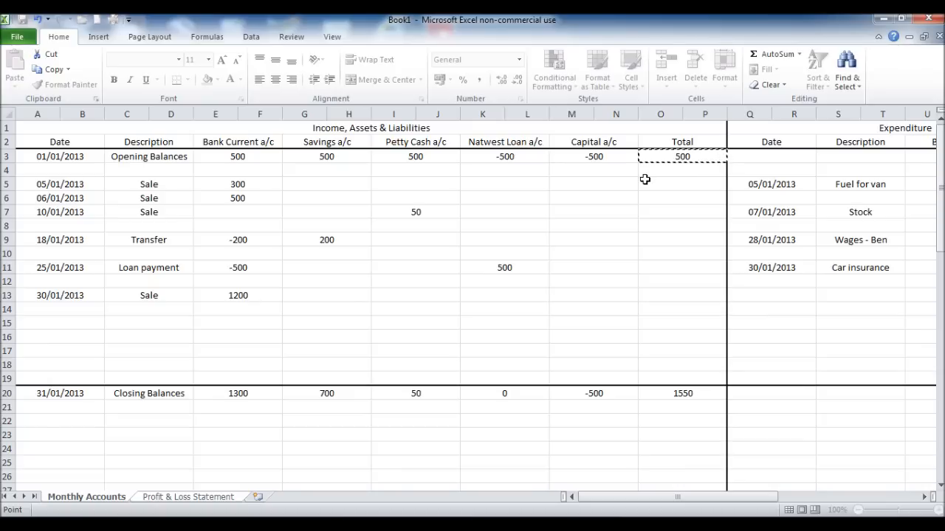
pyautogui.click(188, 497)
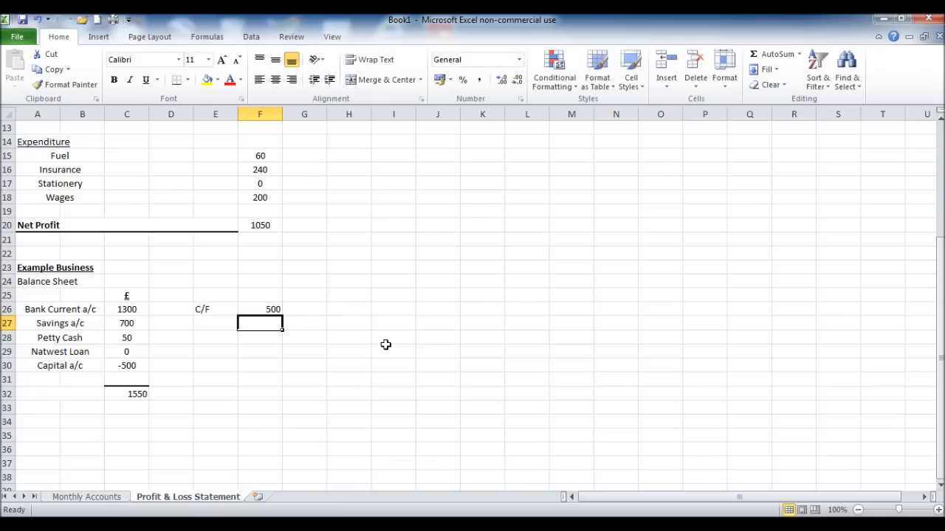
pyautogui.click(260, 337)
pyautogui.write('1550')
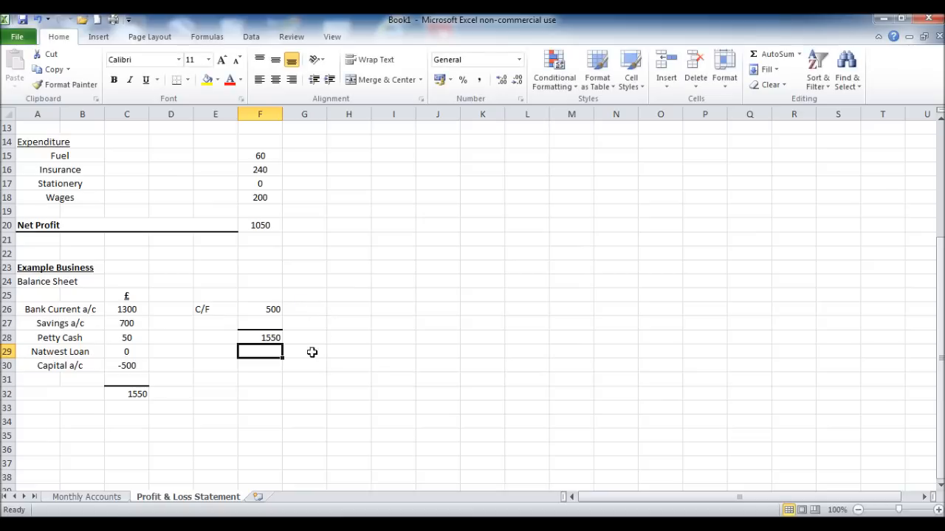
# Bold the 1550 totals in F28 and C32
pyautogui.click(259, 337)
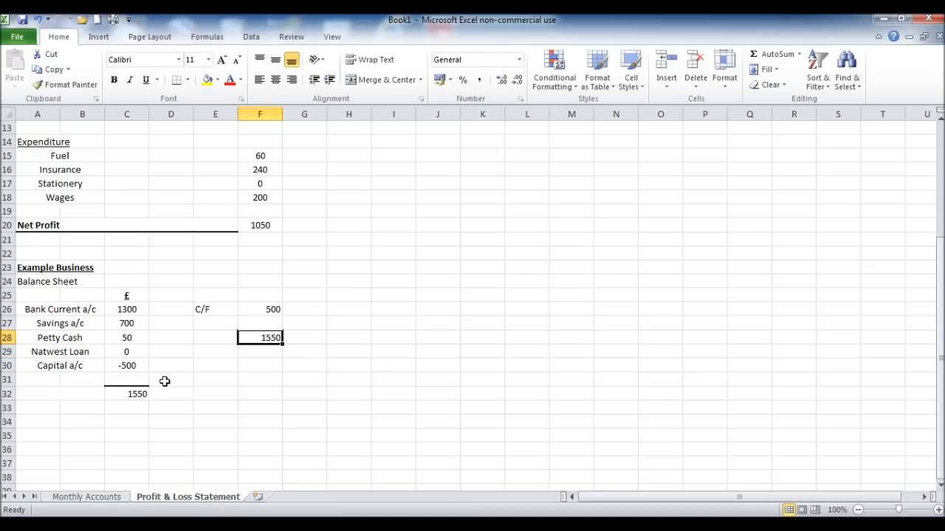
pyautogui.click(114, 79)
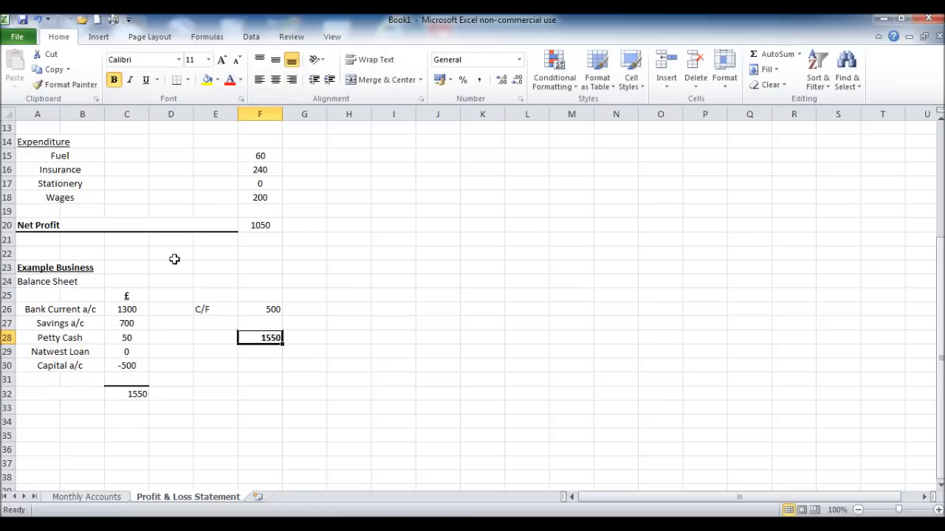
pyautogui.click(126, 393)
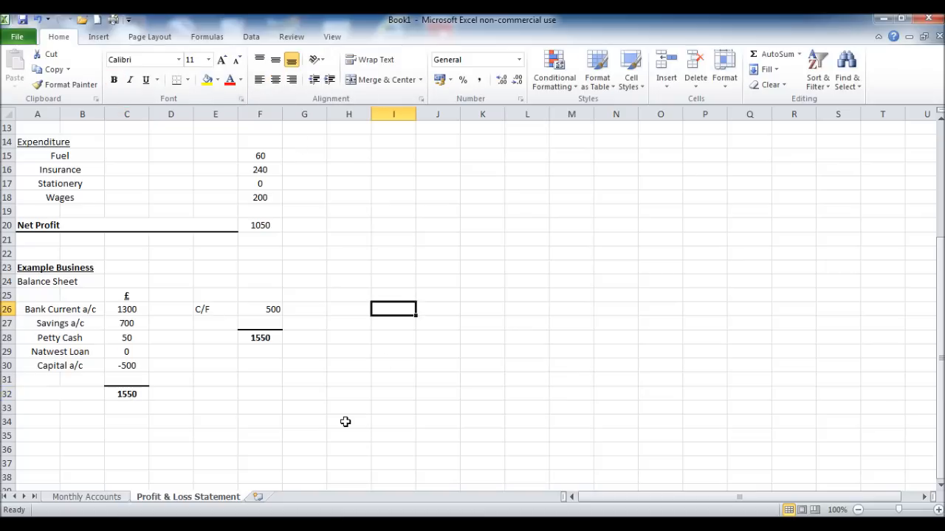
pyautogui.moveTo(190, 374)
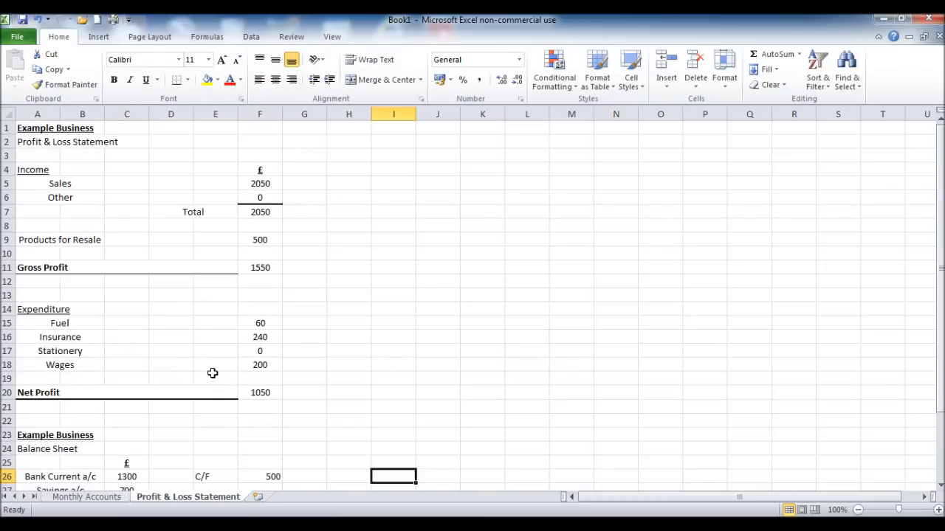
pyautogui.scroll(-3)
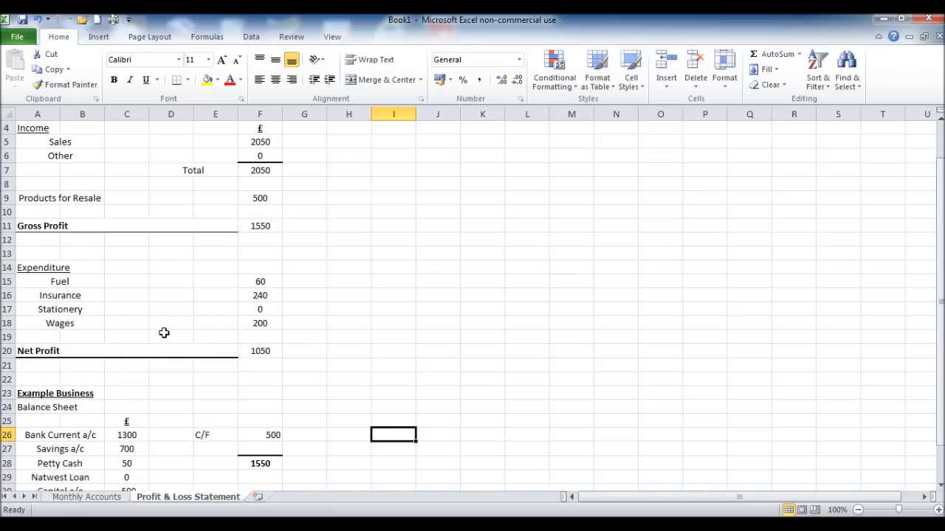
pyautogui.click(86, 497)
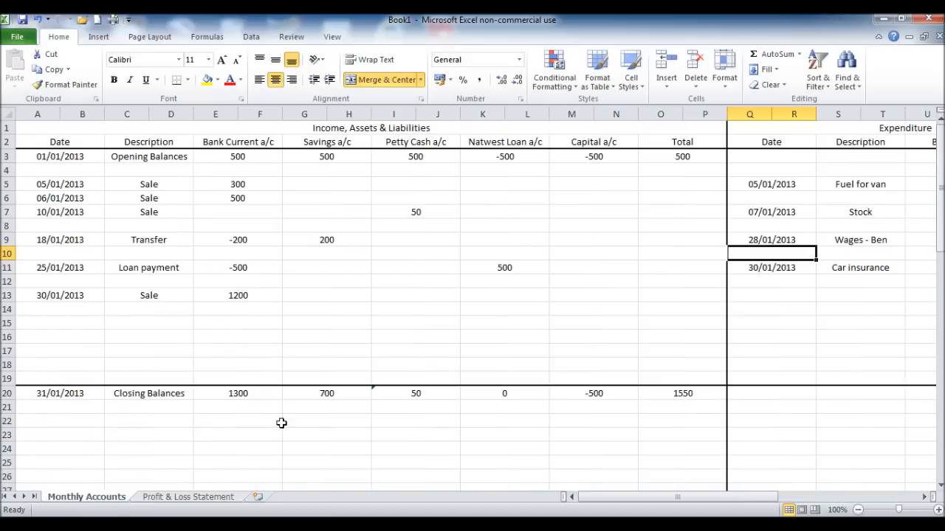
pyautogui.click(187, 496)
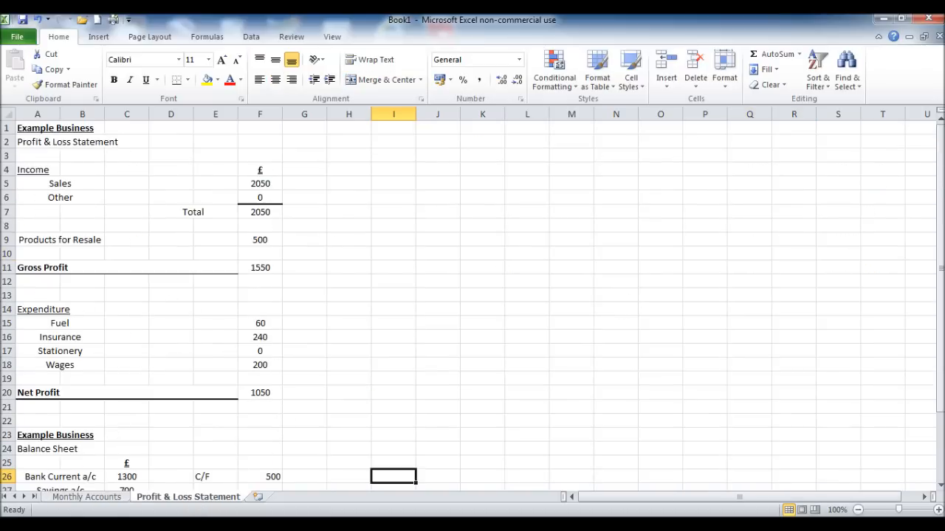